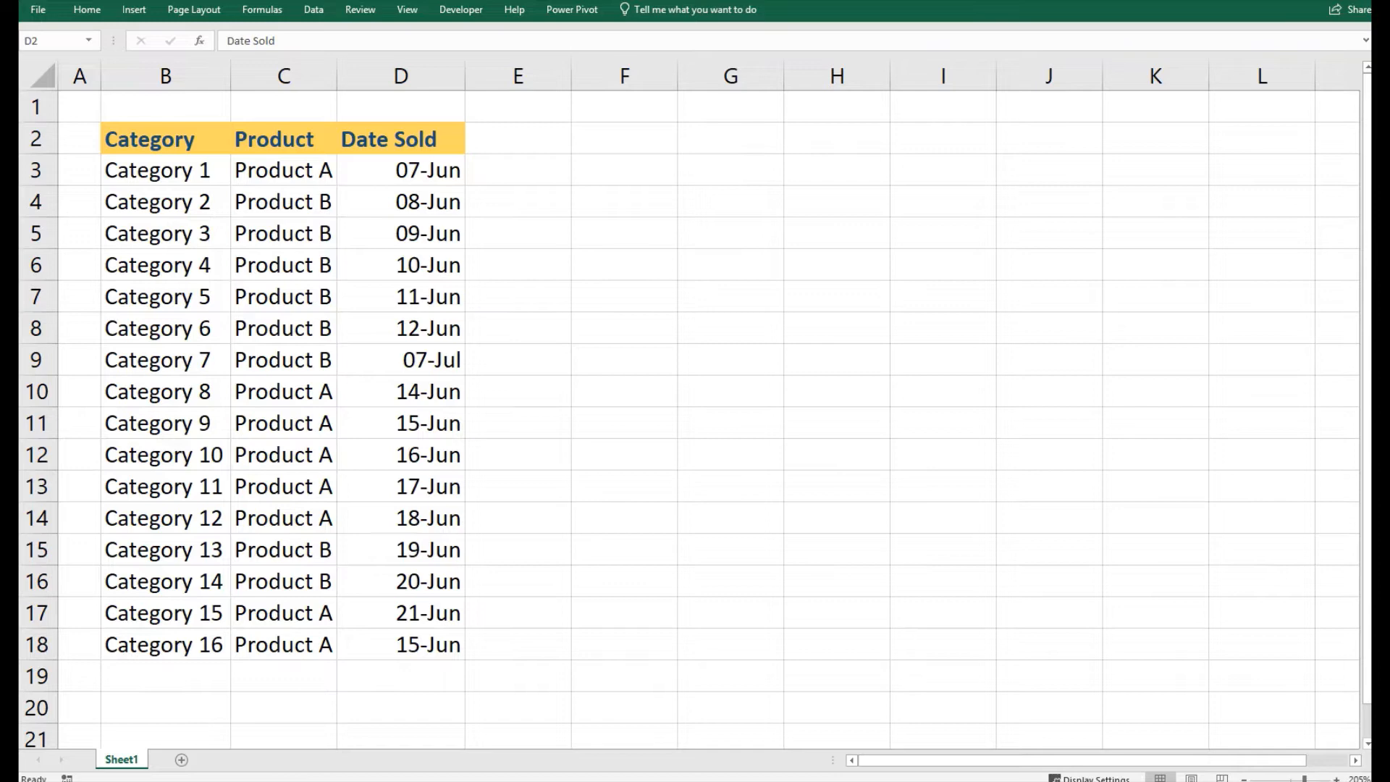
Select the whole Date Sold column D and show the Home formatting commands
click(400, 75)
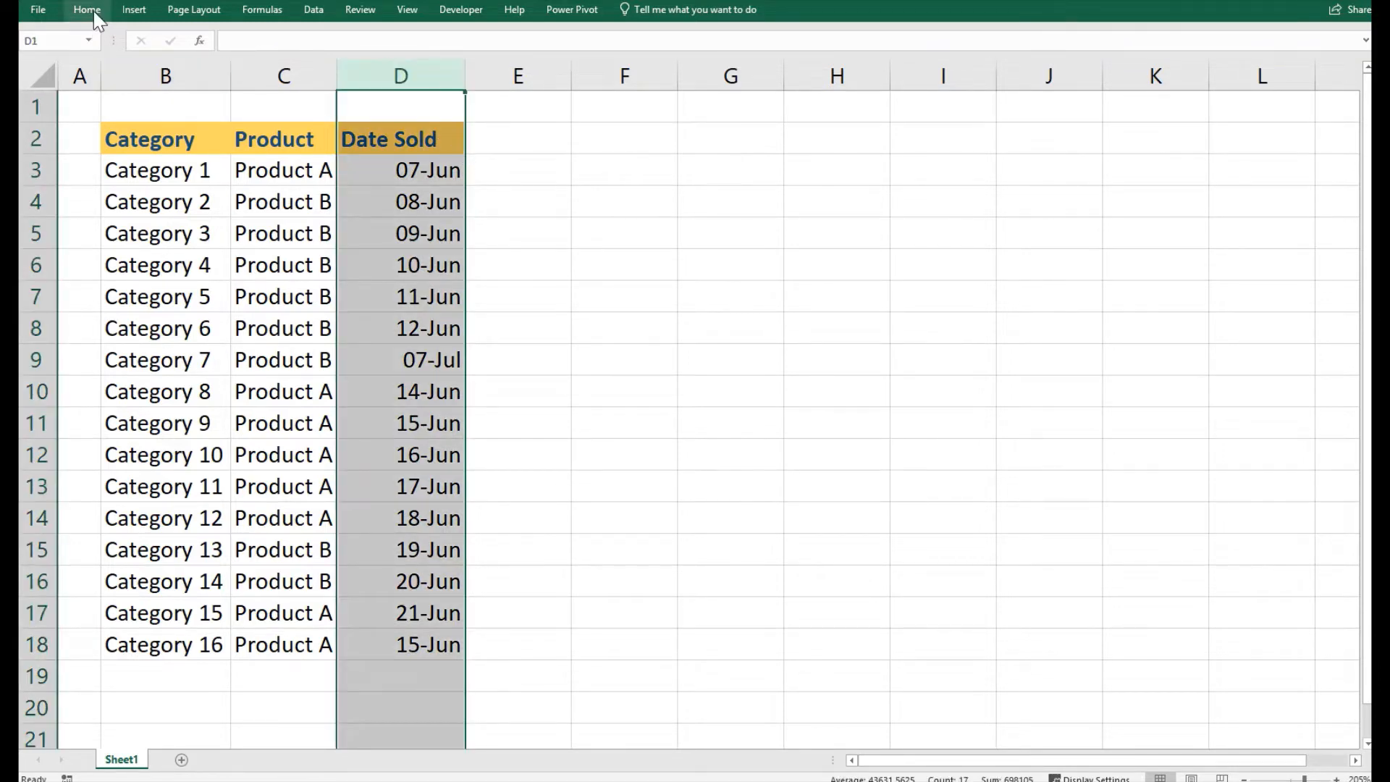
click(86, 9)
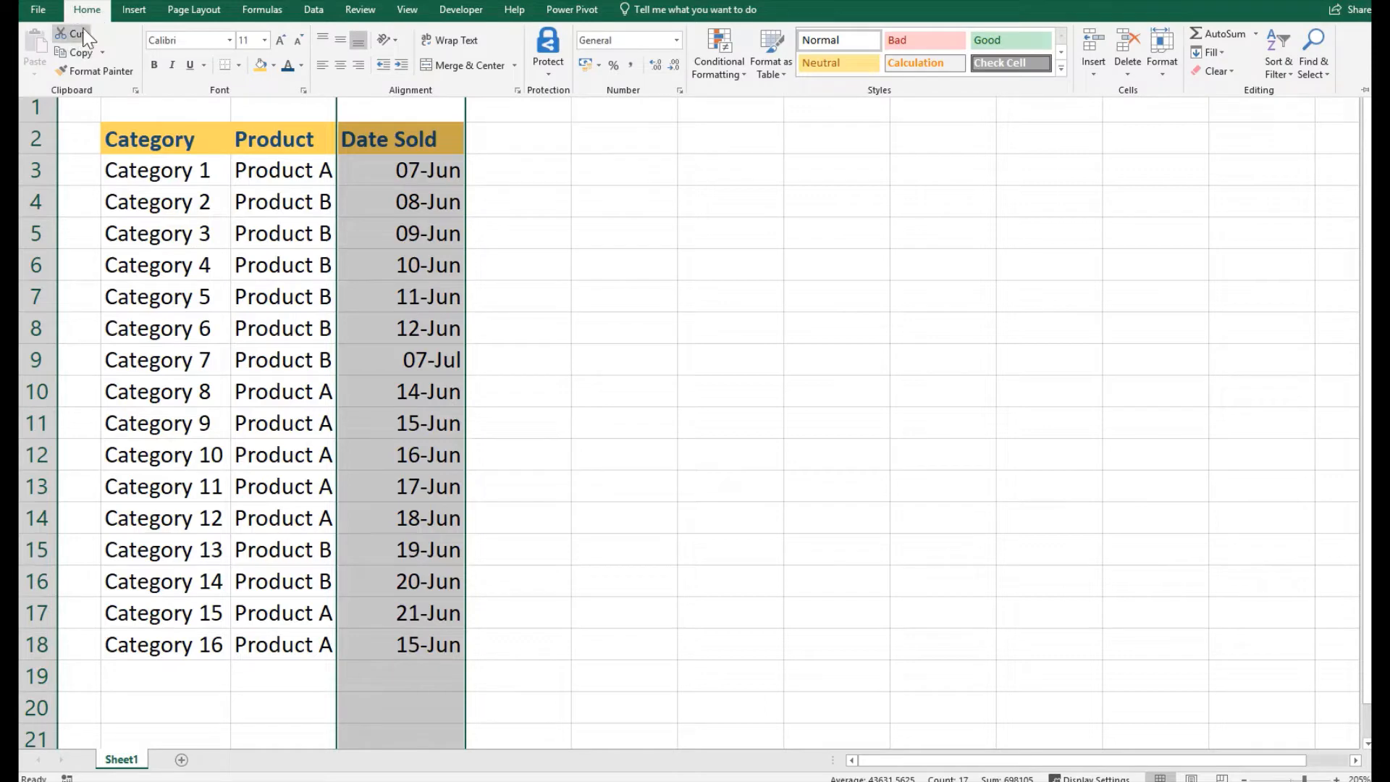
mouse_move(889, 100)
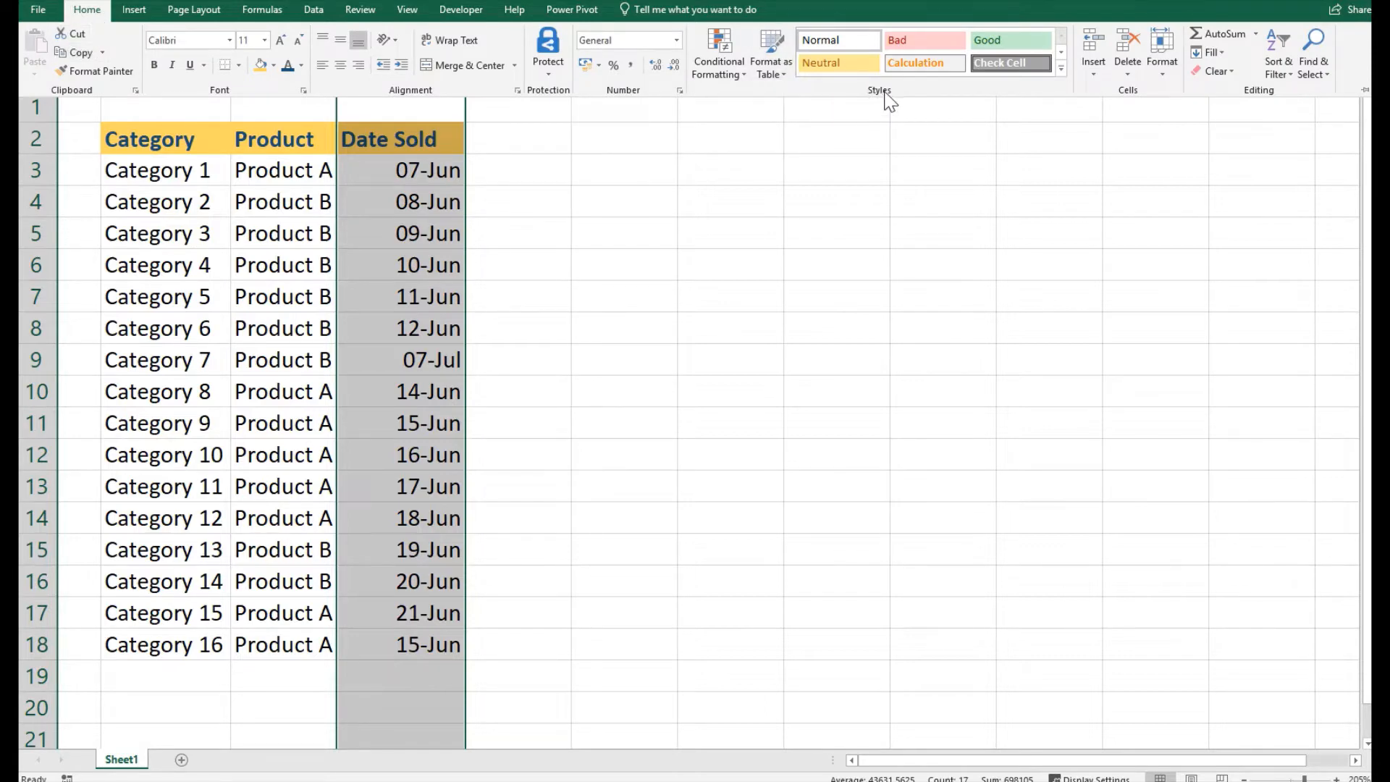
mouse_move(719, 53)
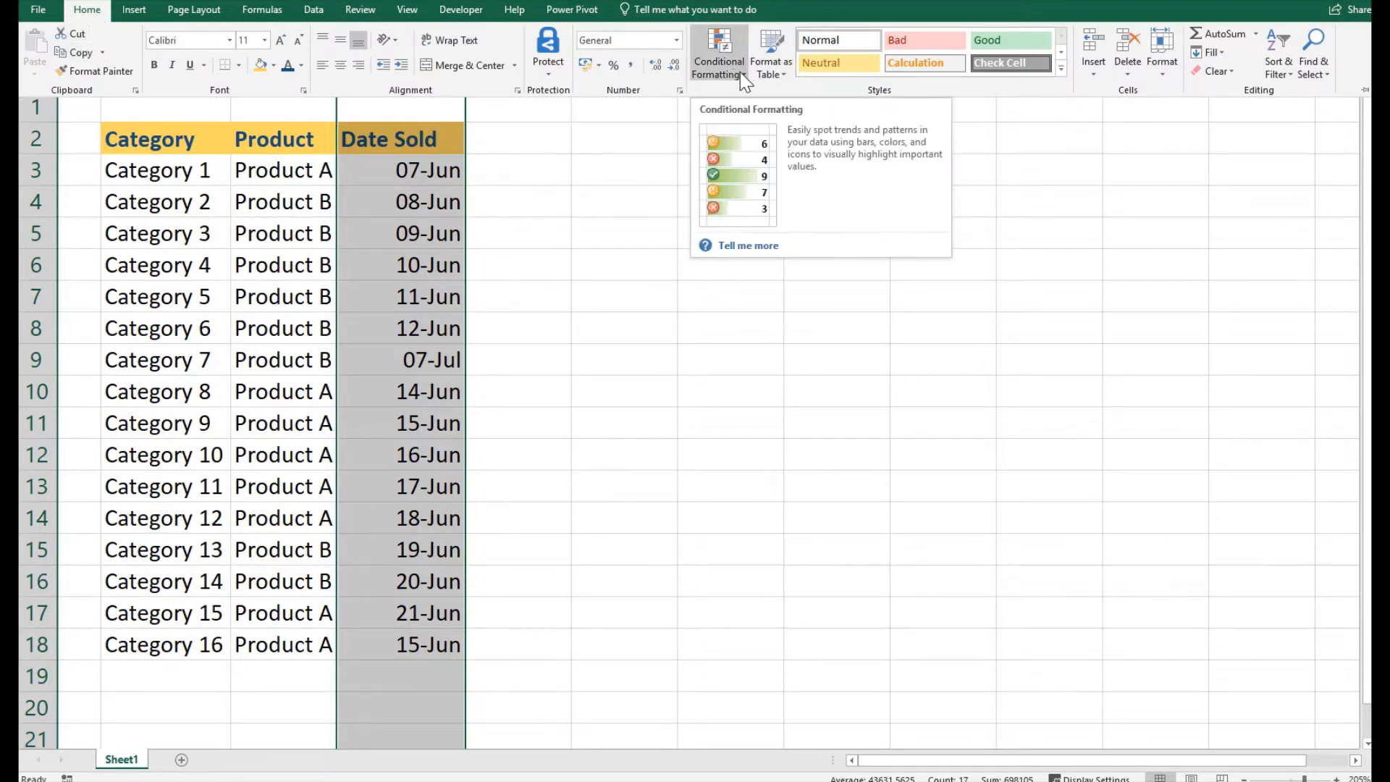
Start a New Rule from Conditional Formatting for the selected column
click(718, 55)
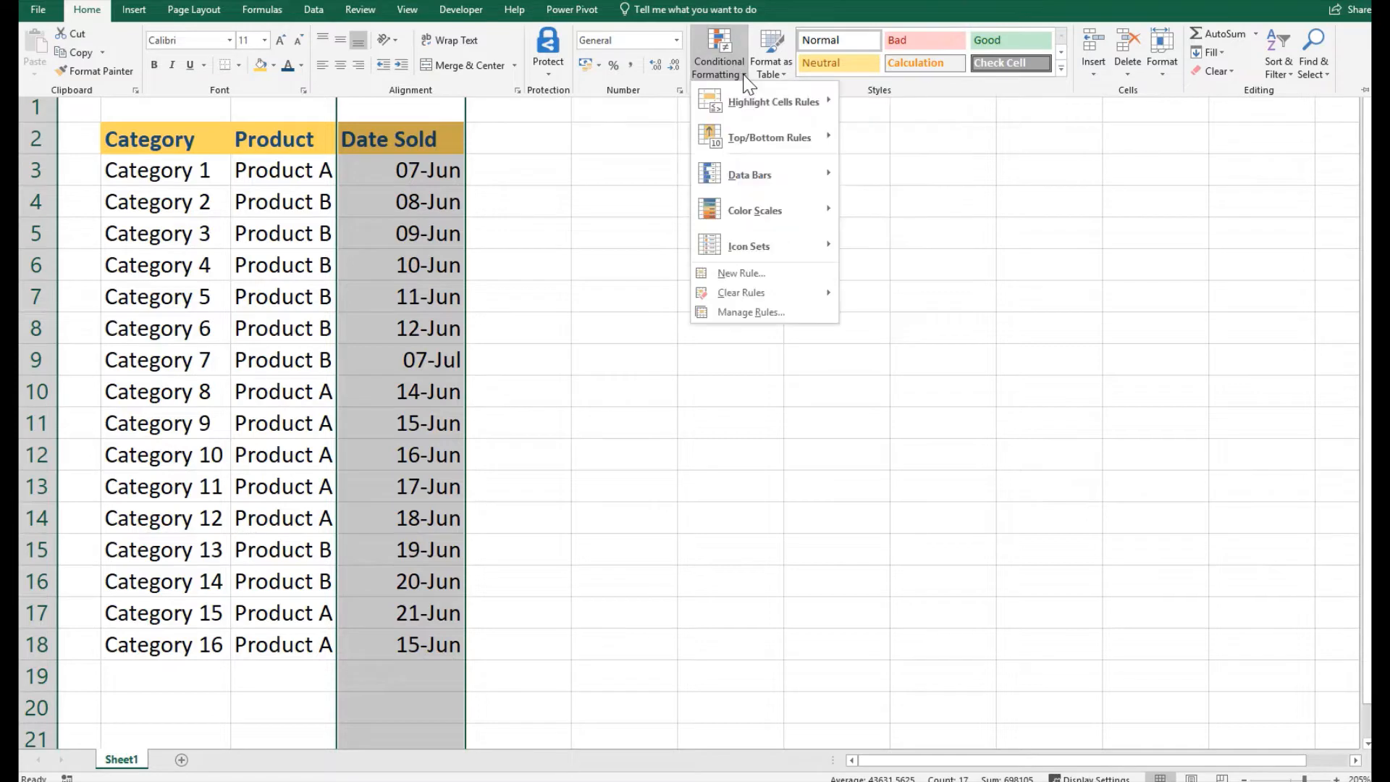
mouse_move(754, 210)
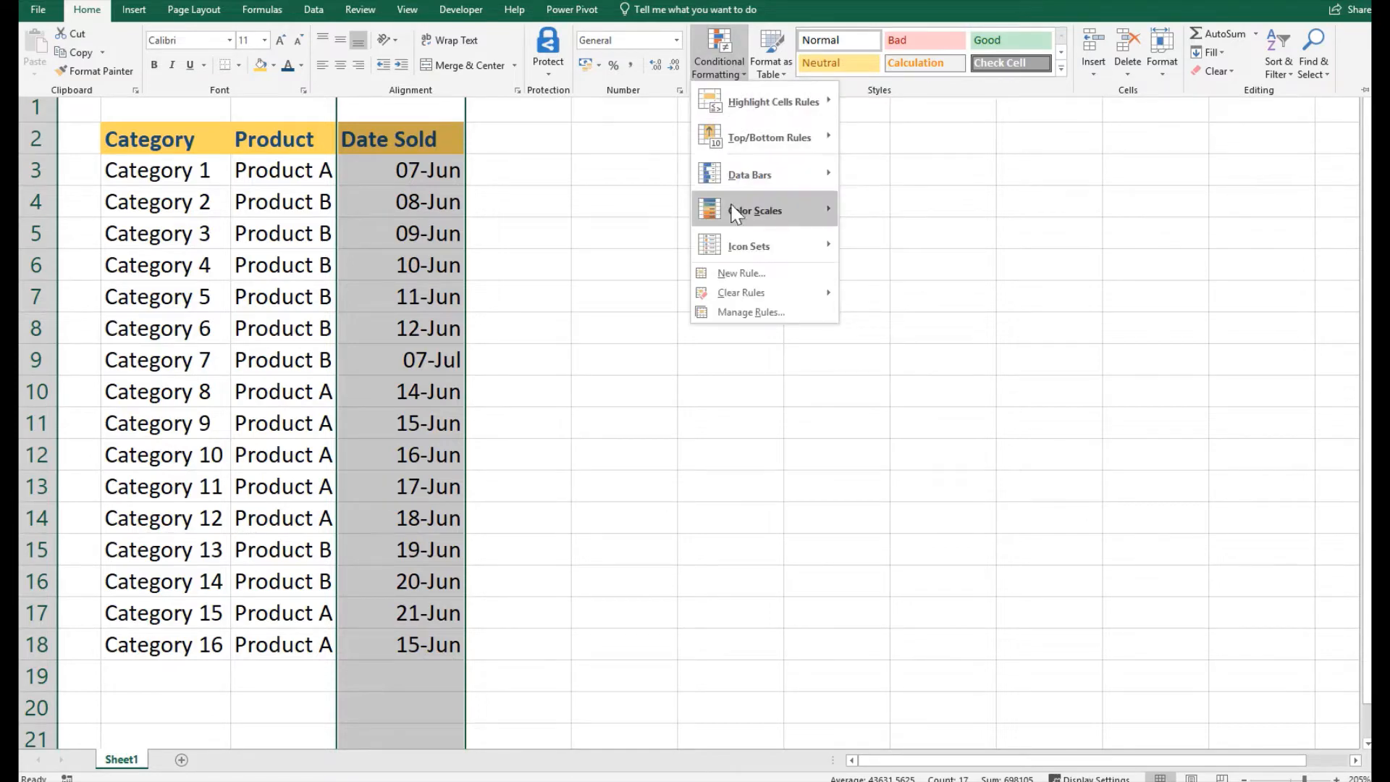
mouse_move(773, 101)
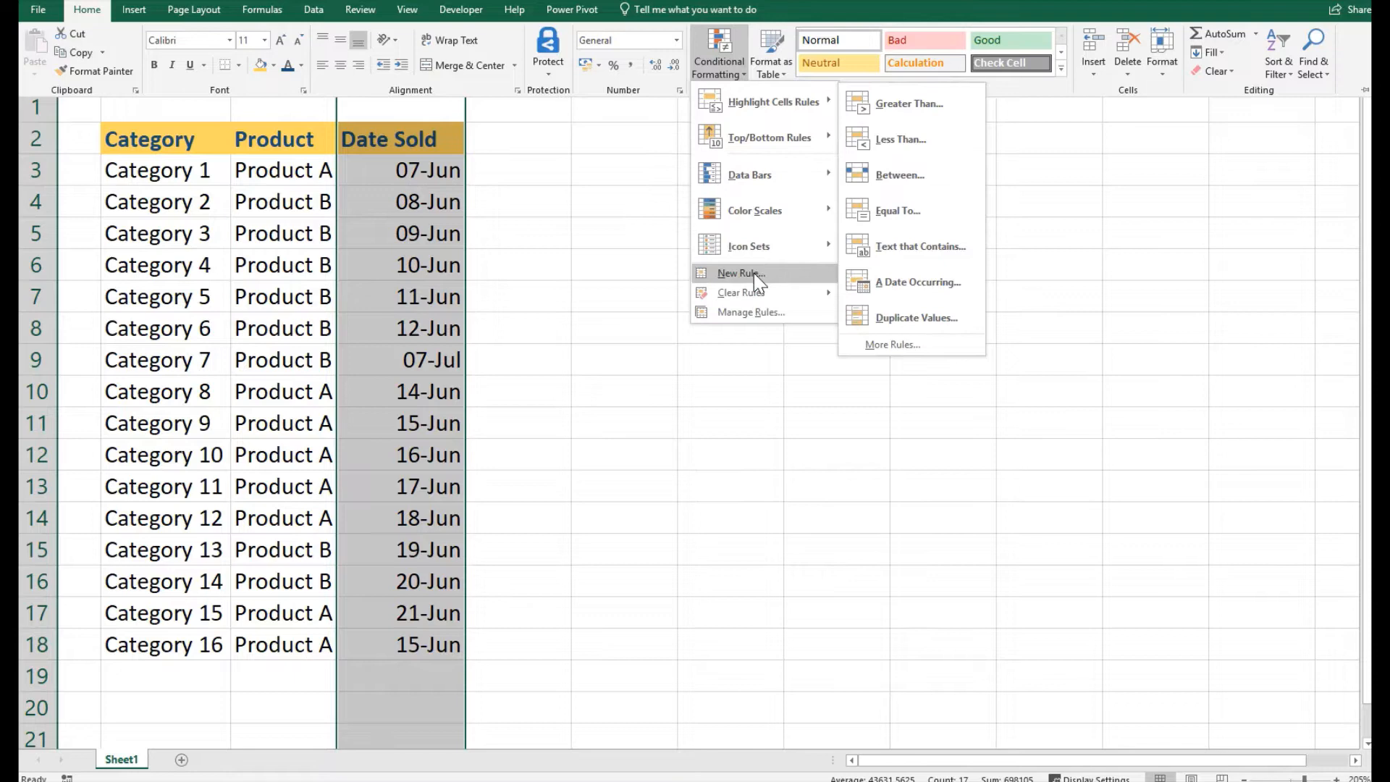
mouse_move(749, 174)
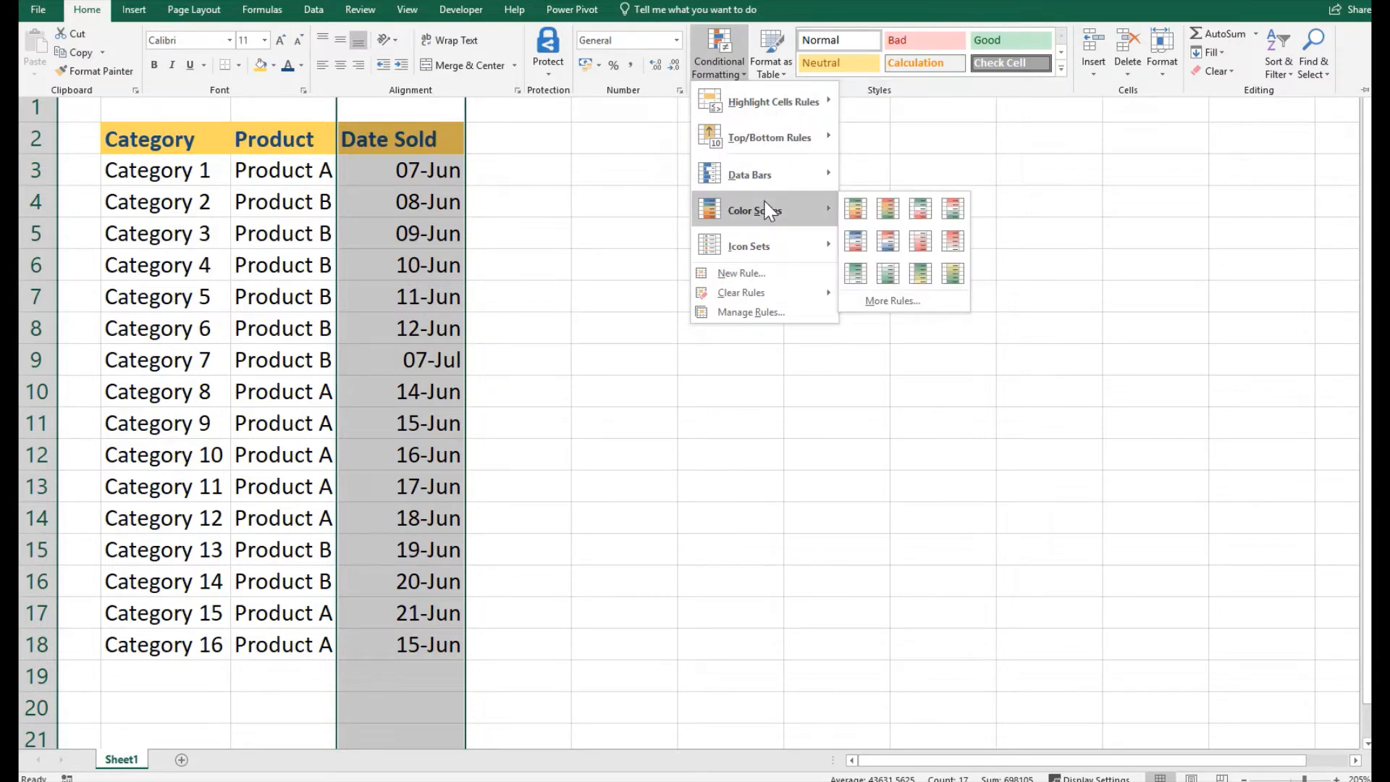
mouse_move(749, 245)
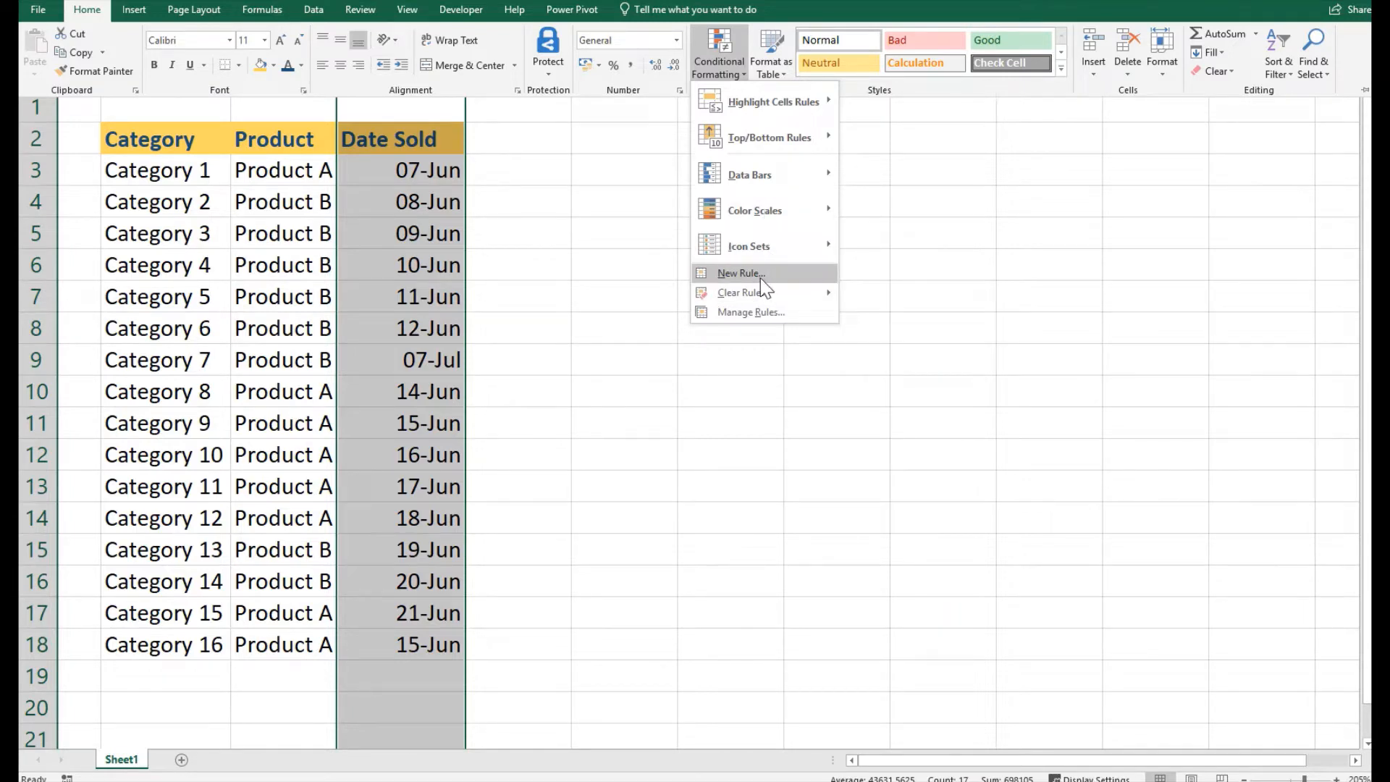
click(739, 272)
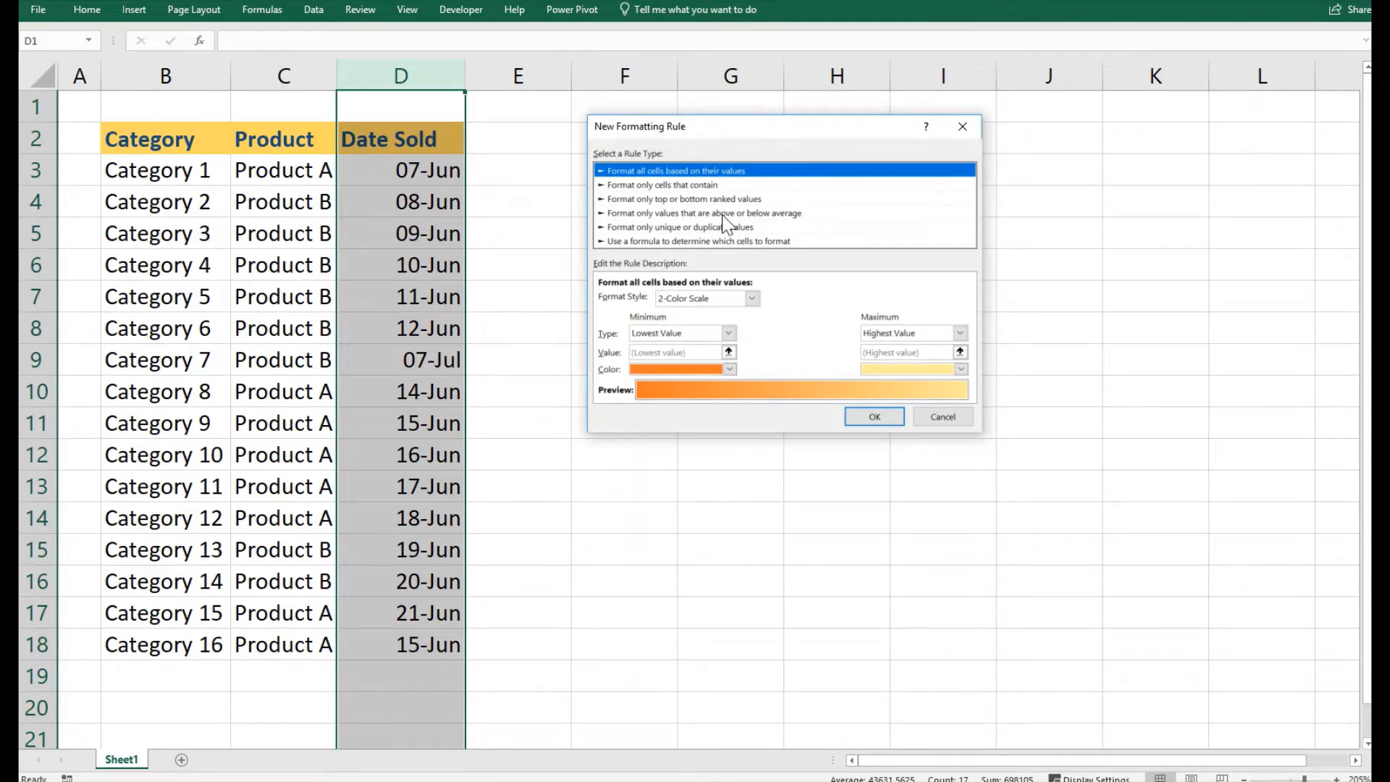
Make the rule format only cells whose Cell Value equals =MAX($D:$D)
click(663, 185)
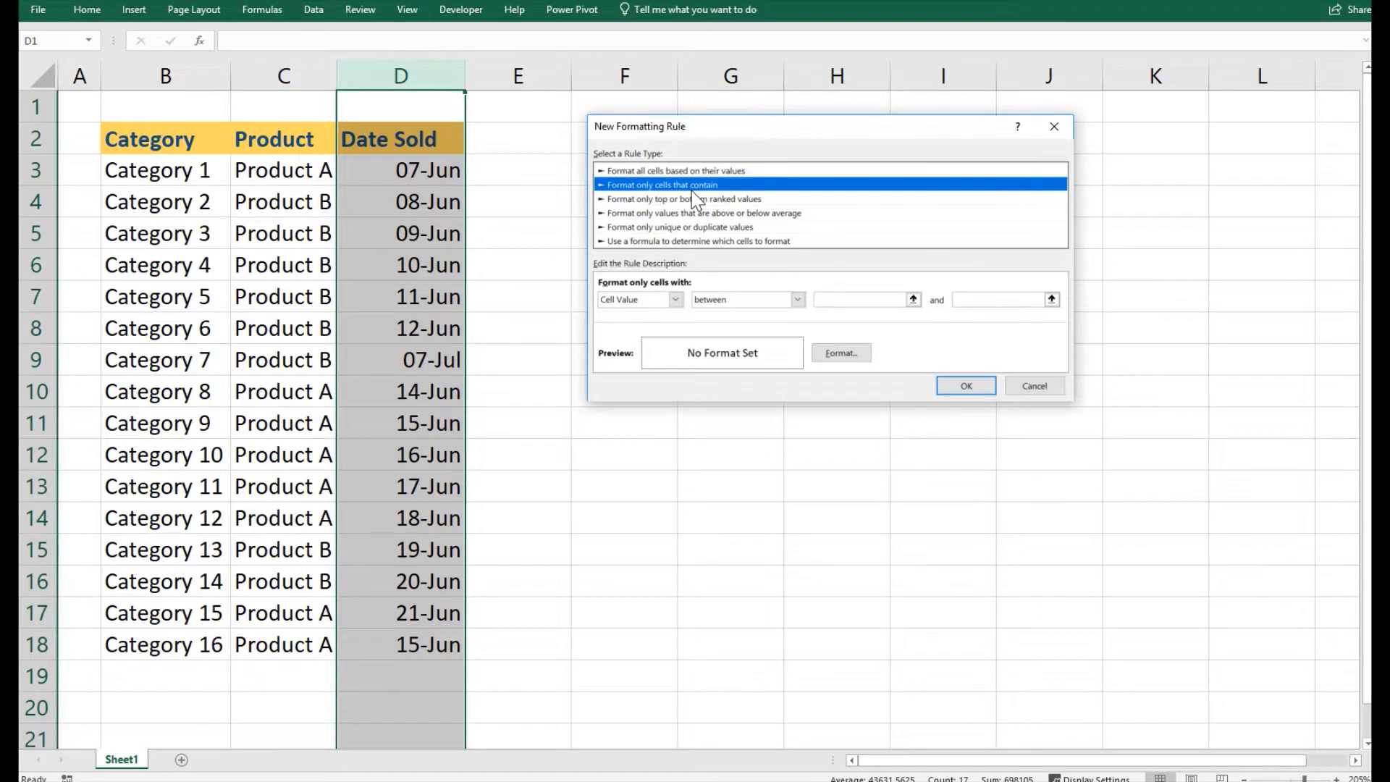
mouse_move(592, 305)
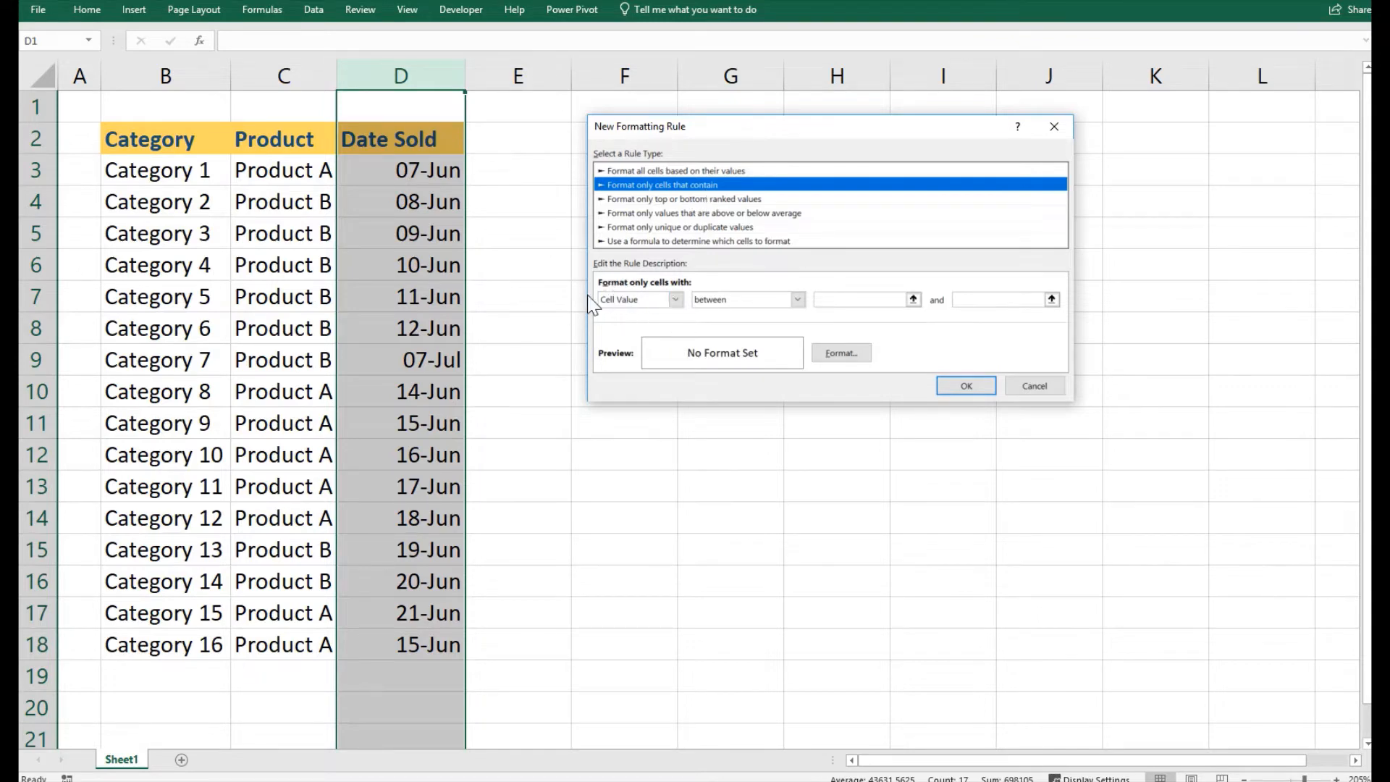
mouse_move(645, 315)
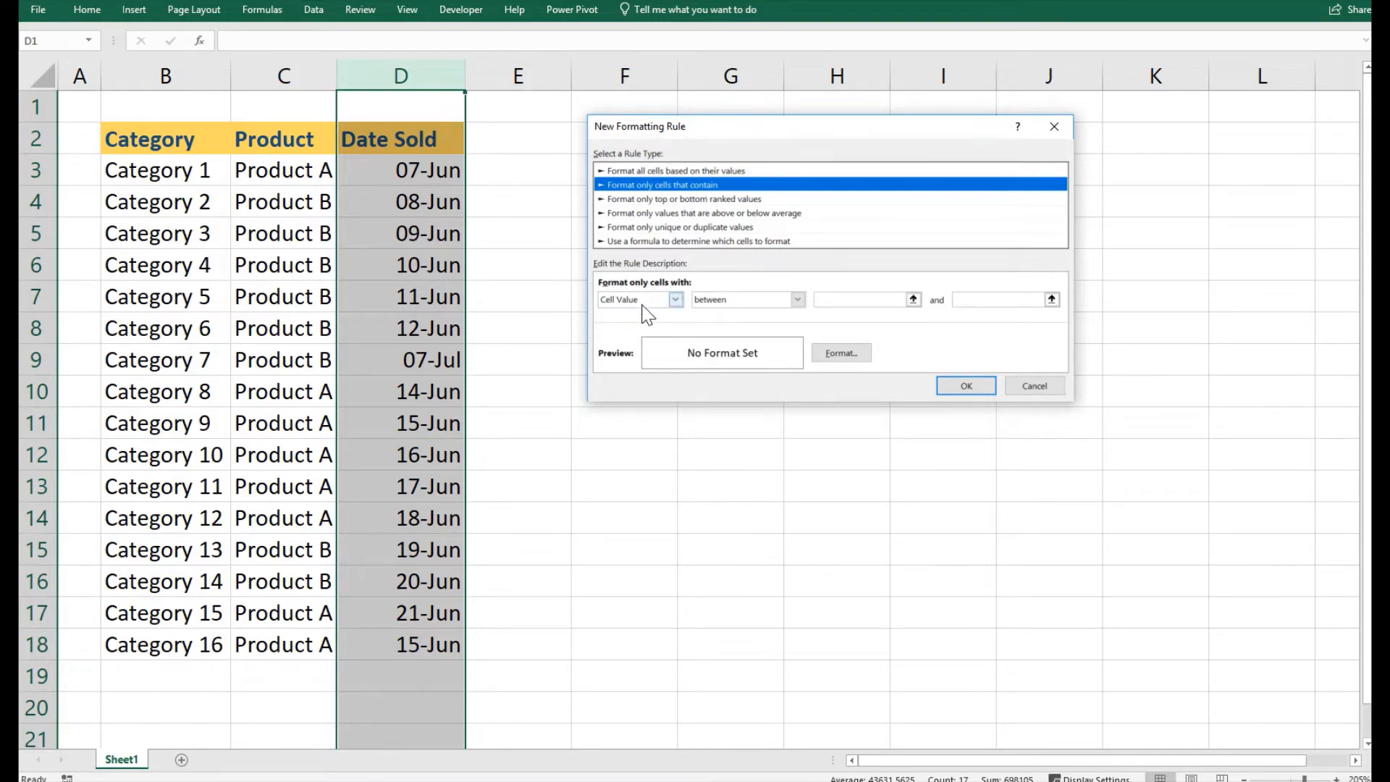
click(795, 299)
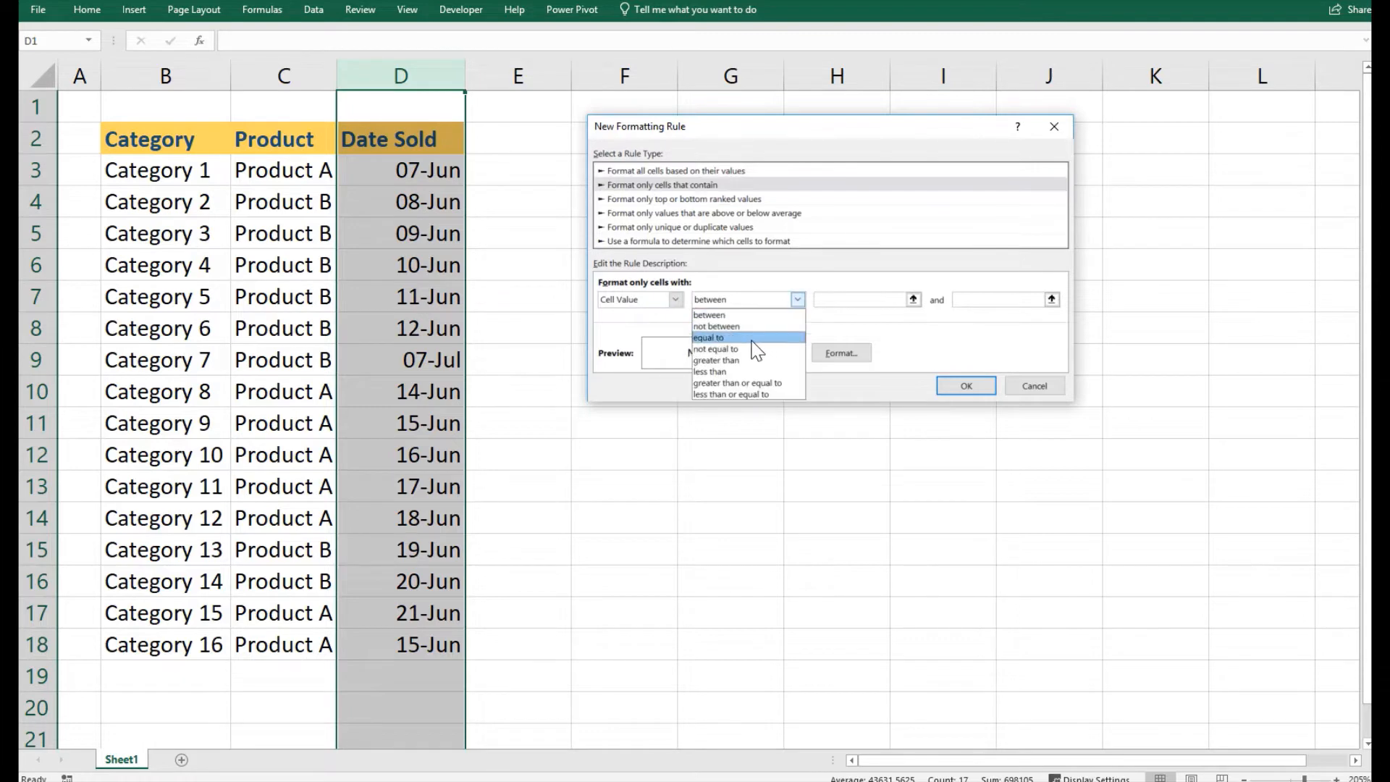
click(709, 337)
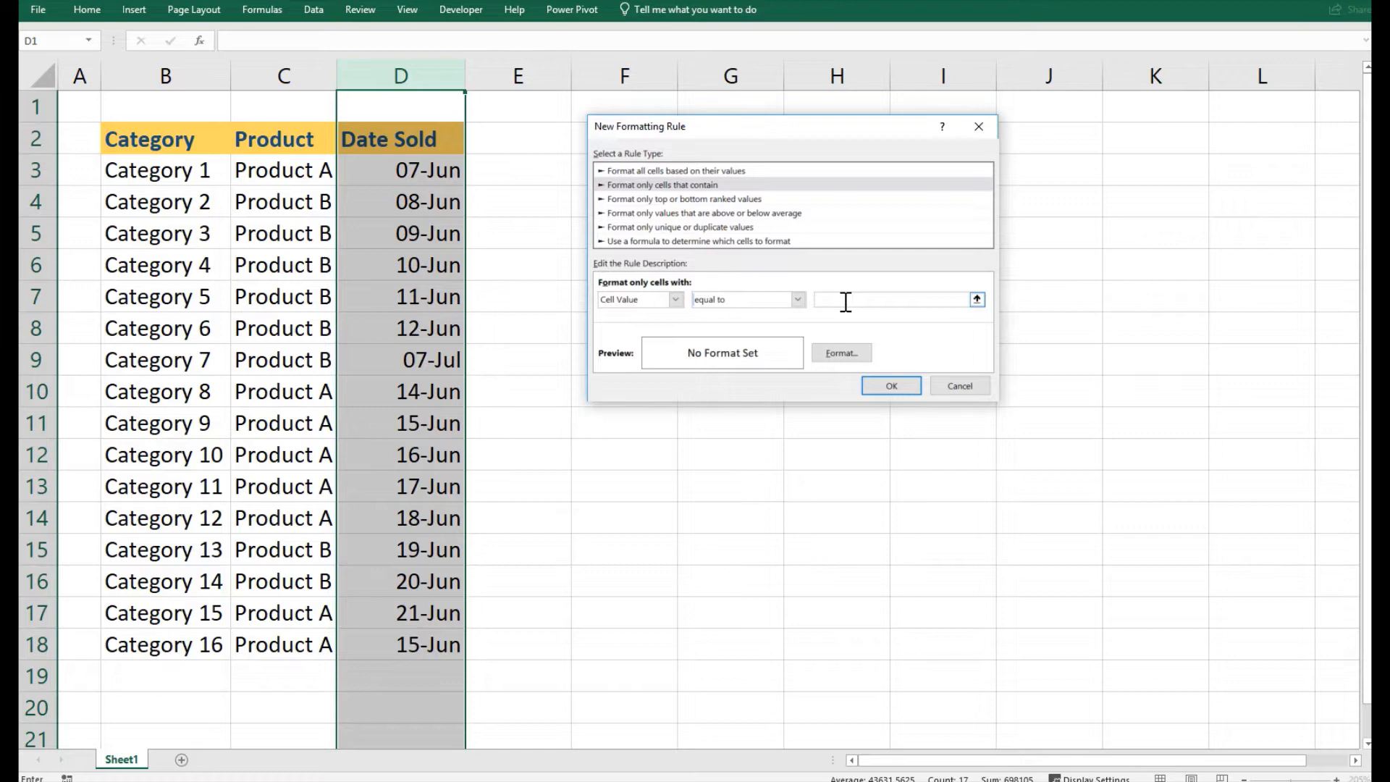
text(=)
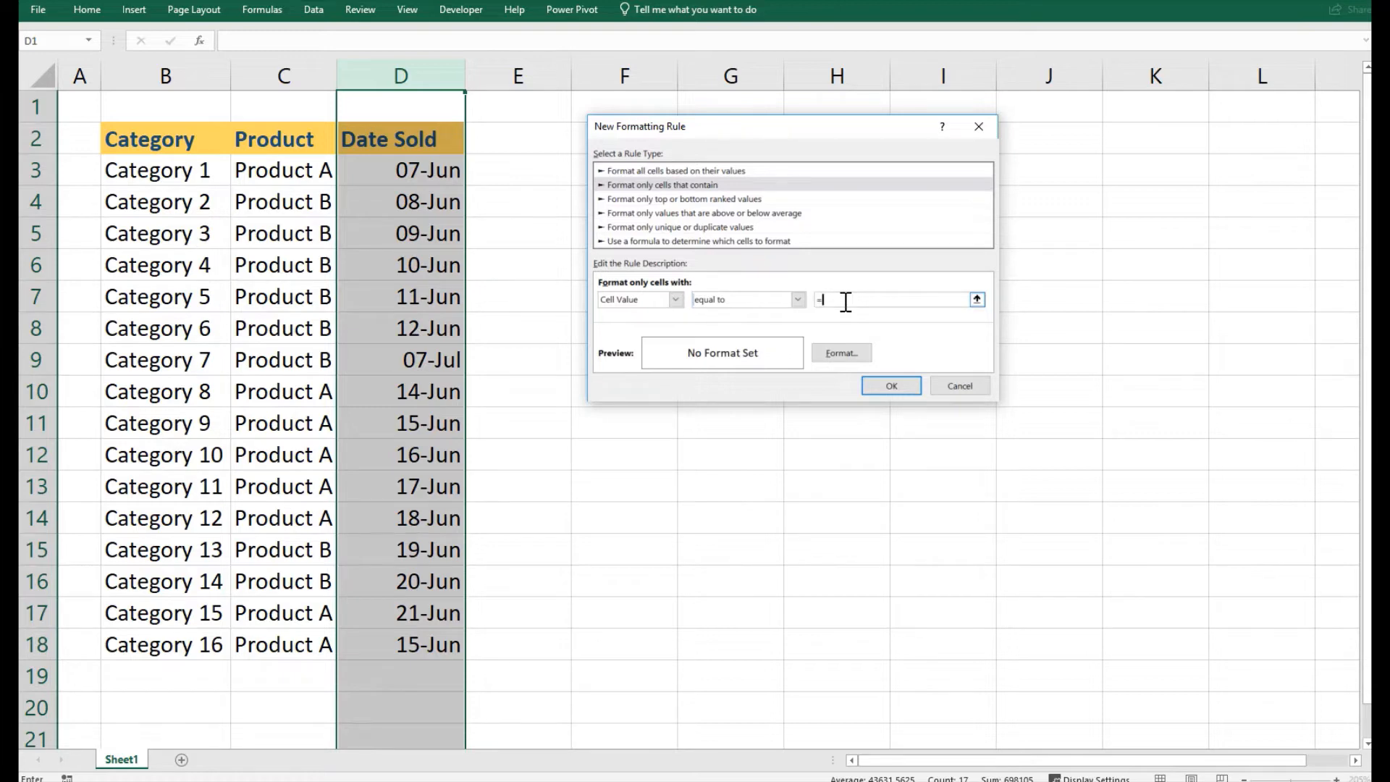
text(MAX)
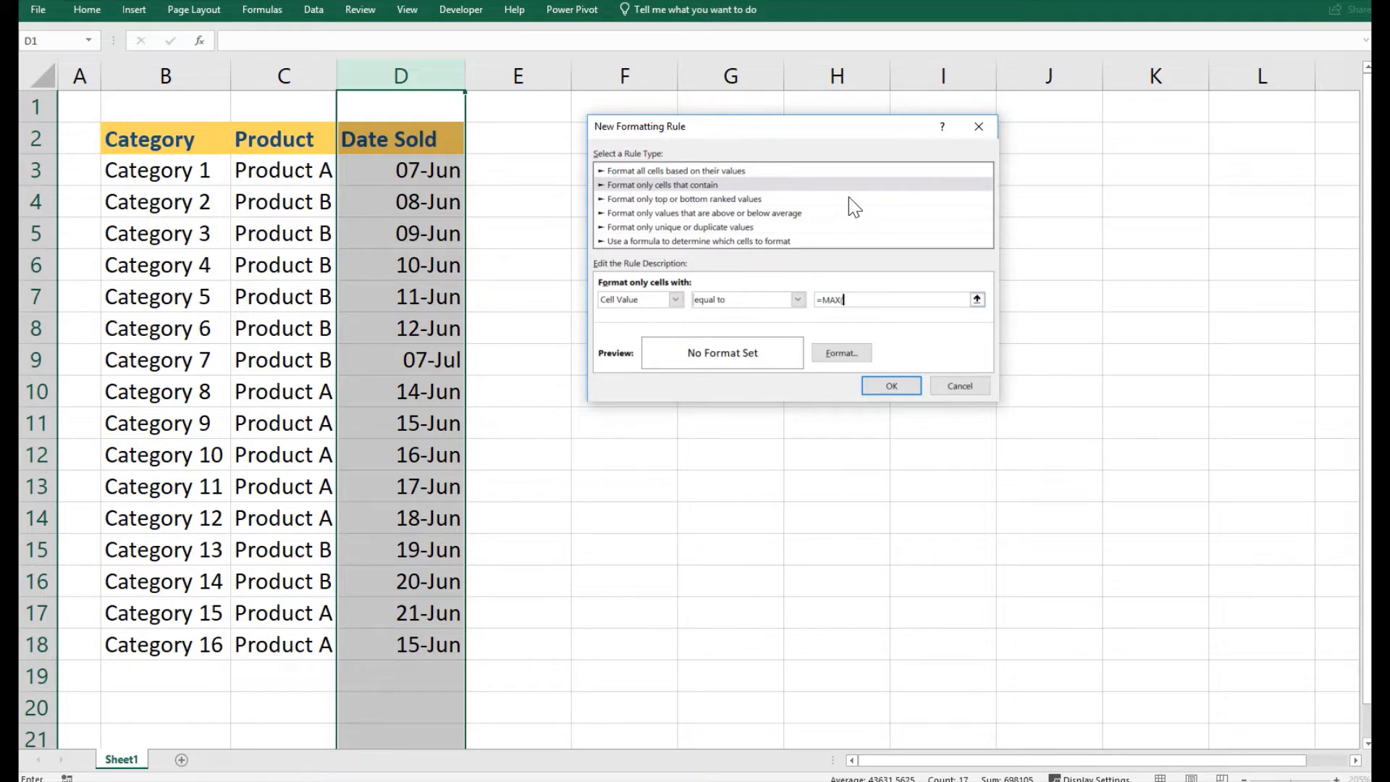
text((D:D)
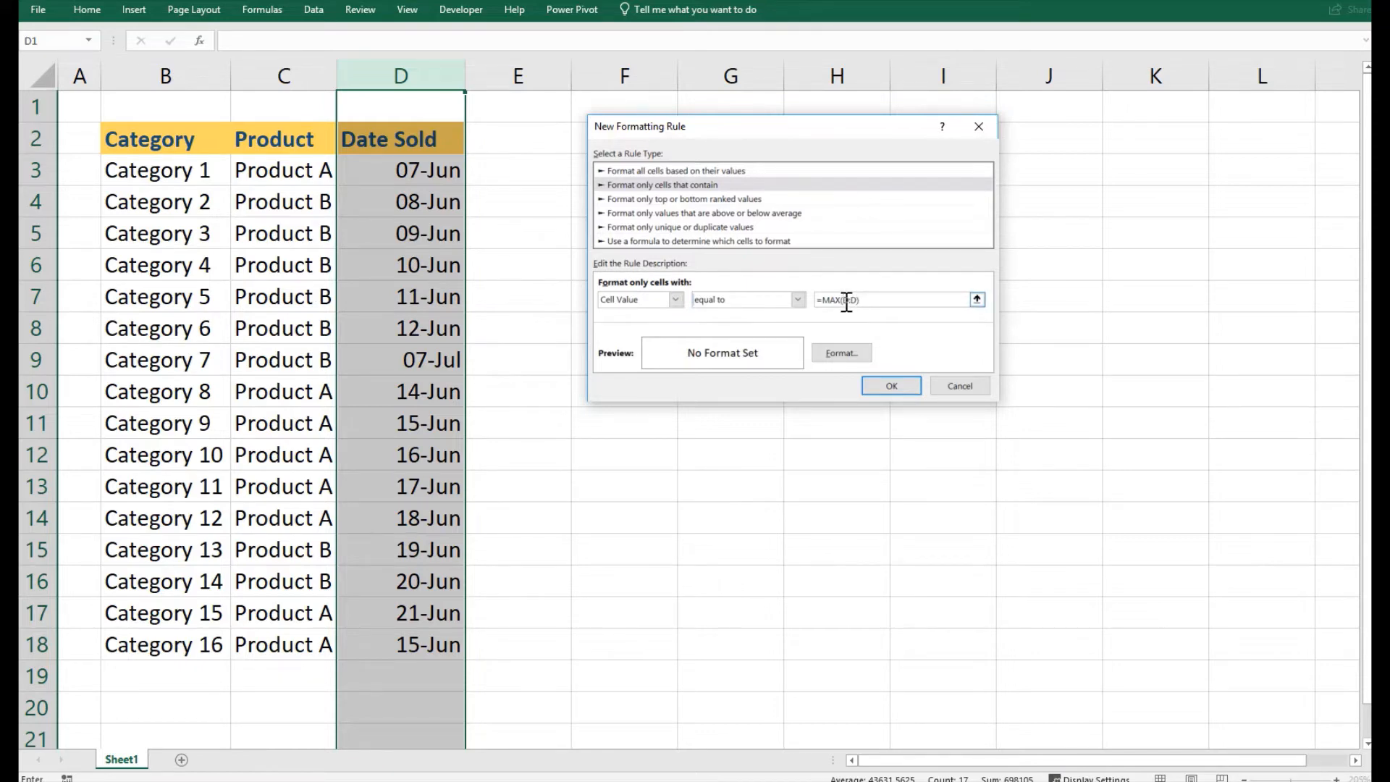
text($D:$D)
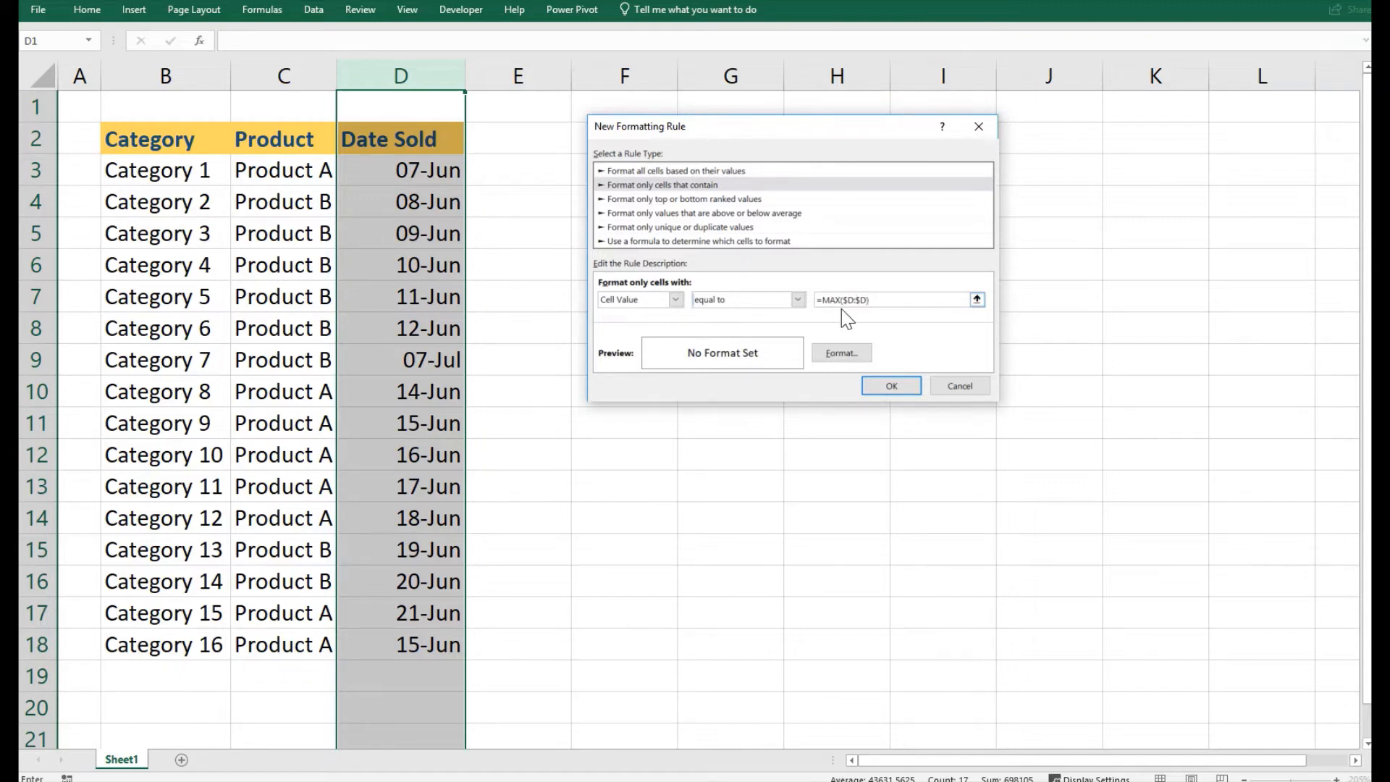
mouse_move(730, 359)
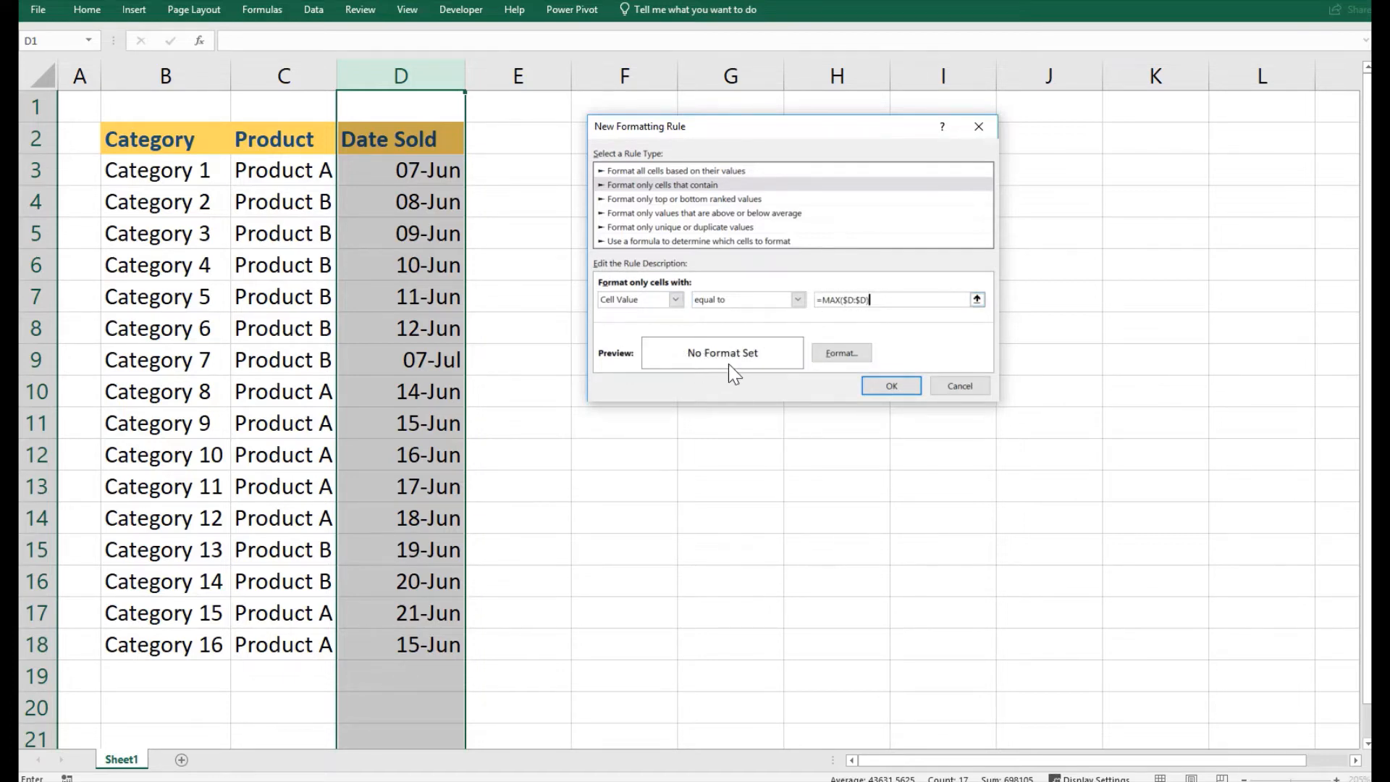
Set the rule's format to a green background fill and confirm it
click(841, 352)
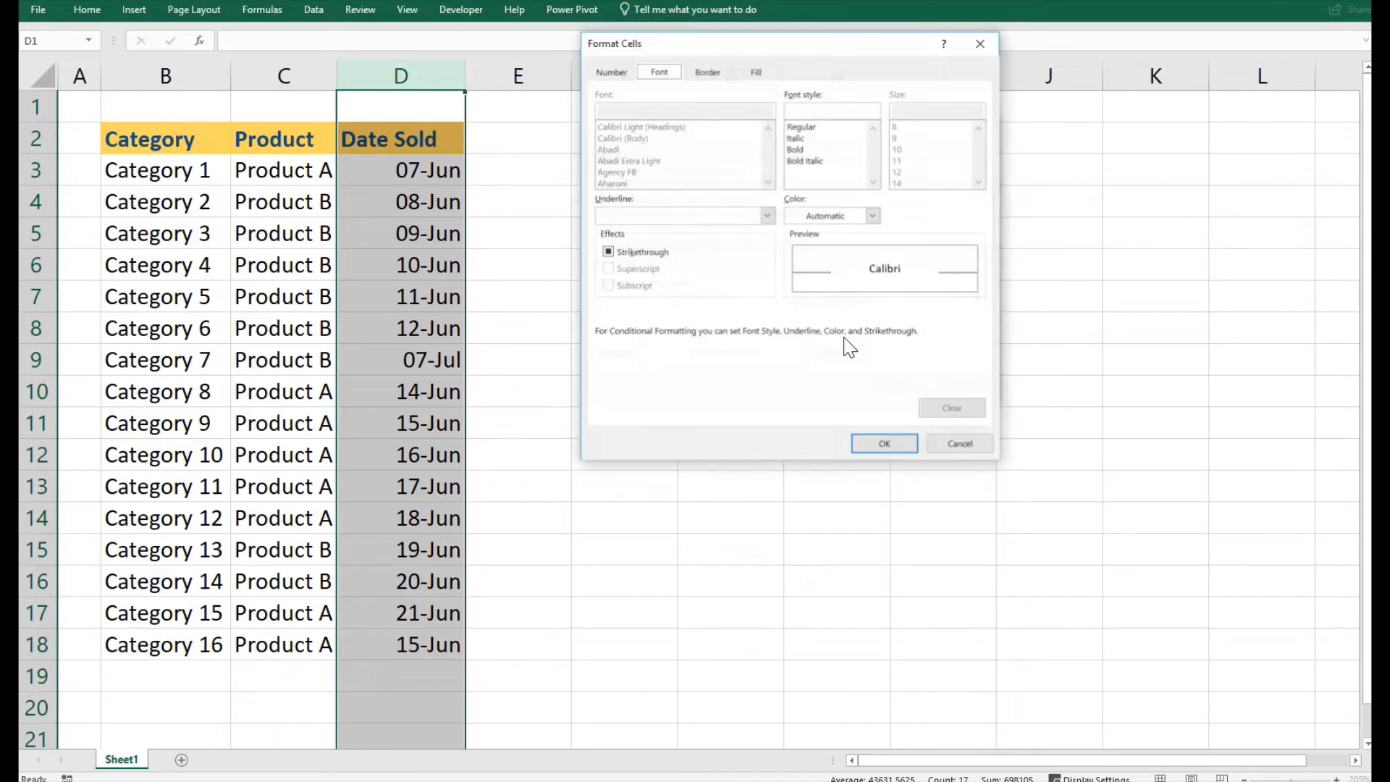
click(707, 71)
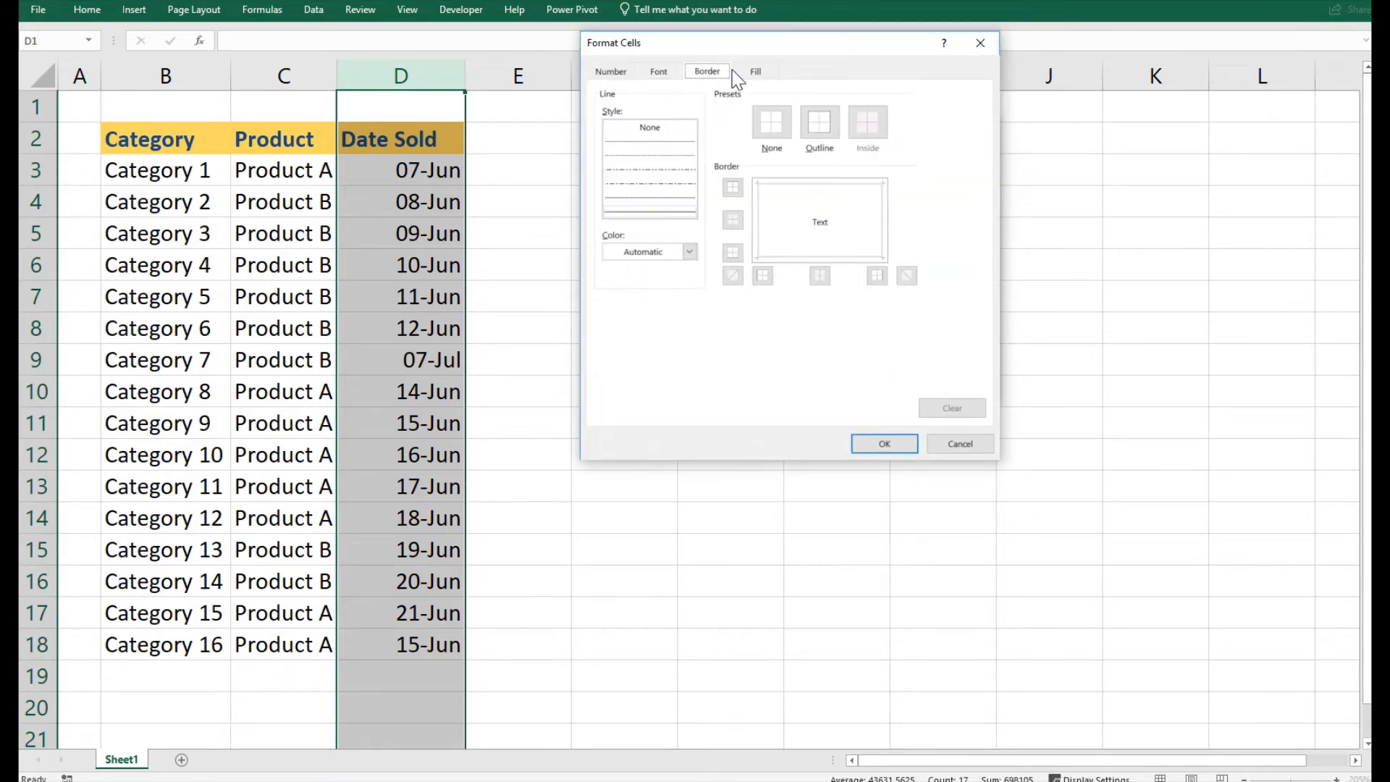
click(755, 71)
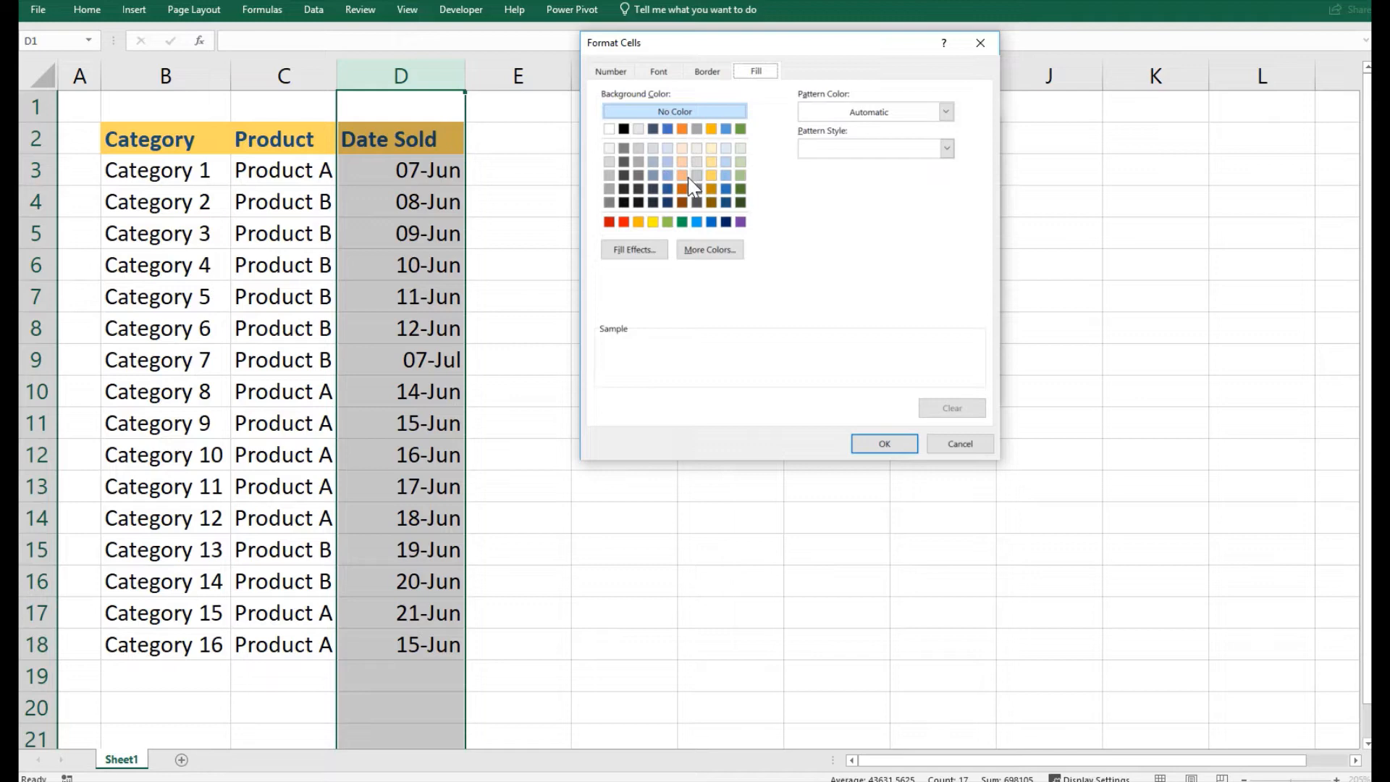
click(666, 222)
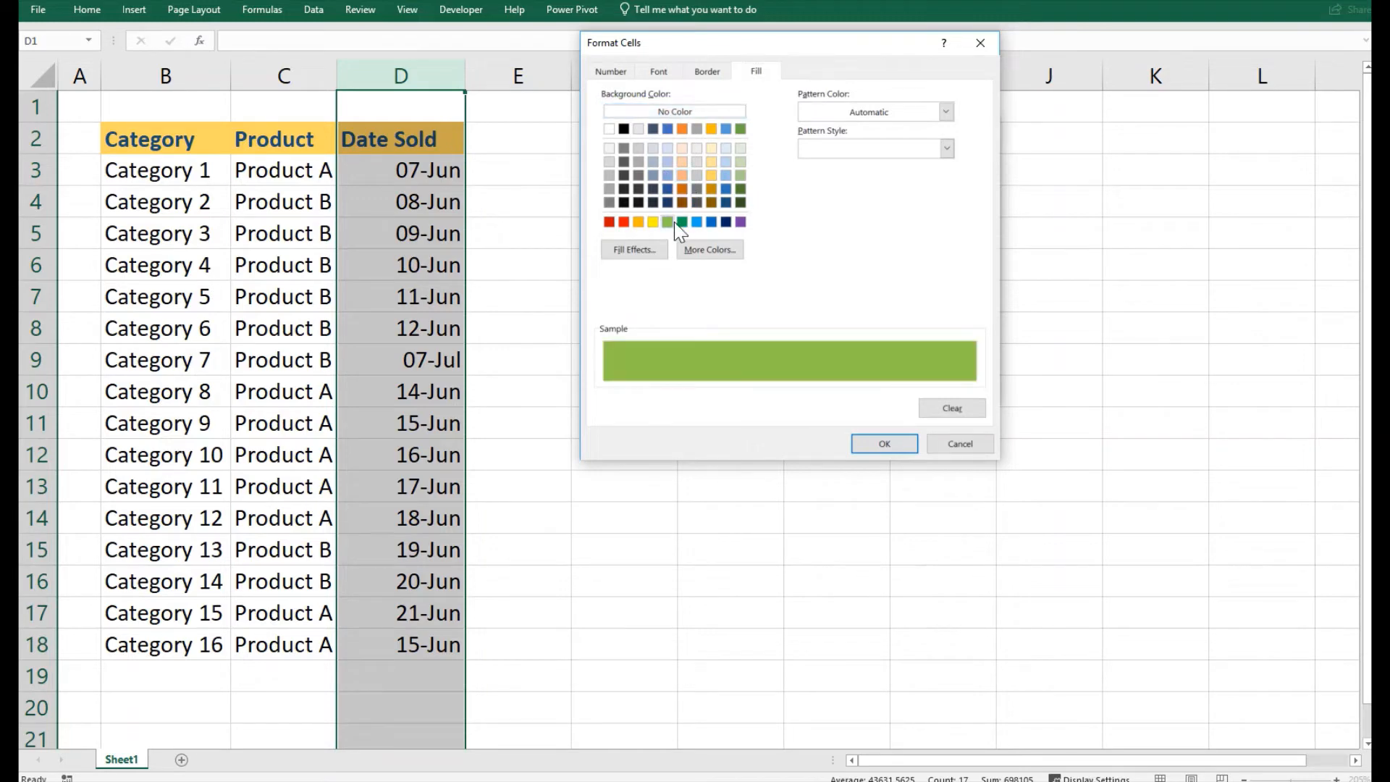
click(883, 443)
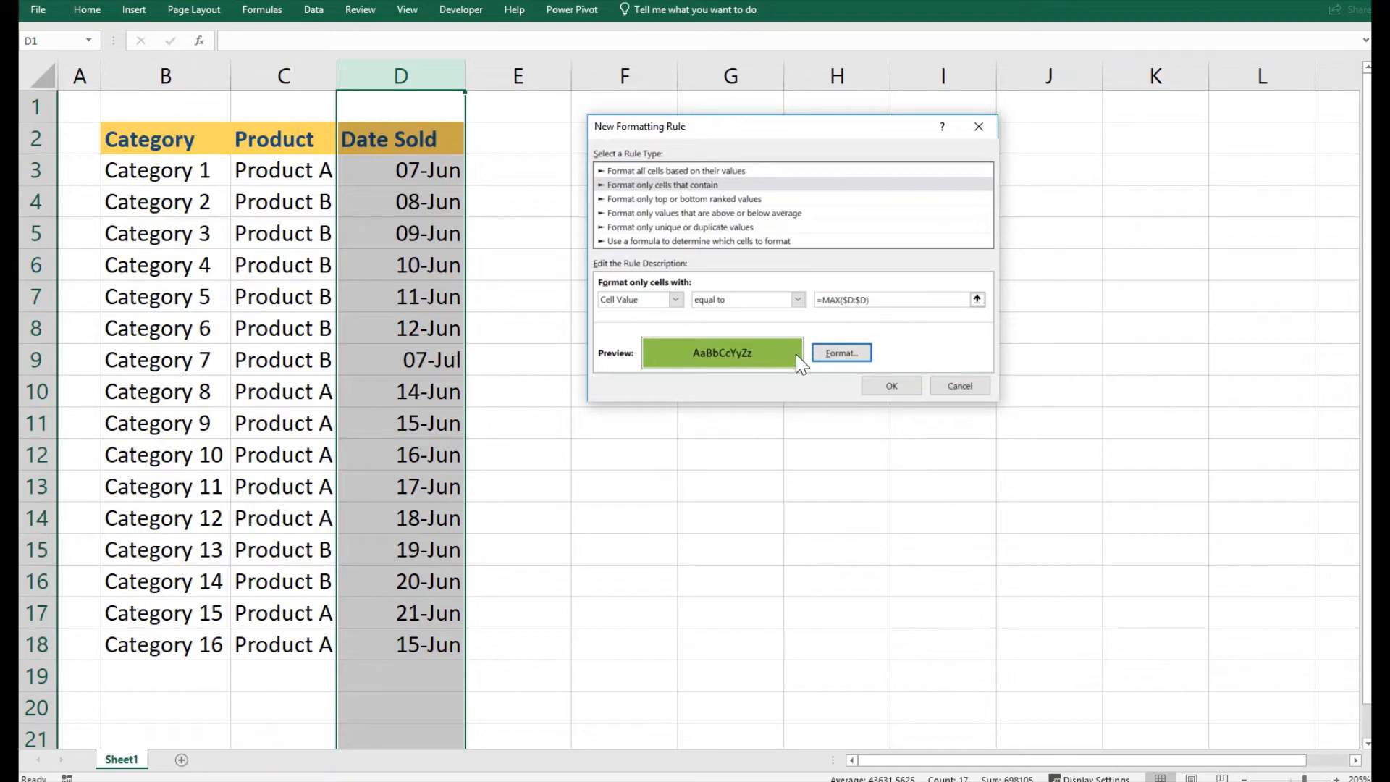
mouse_move(866, 382)
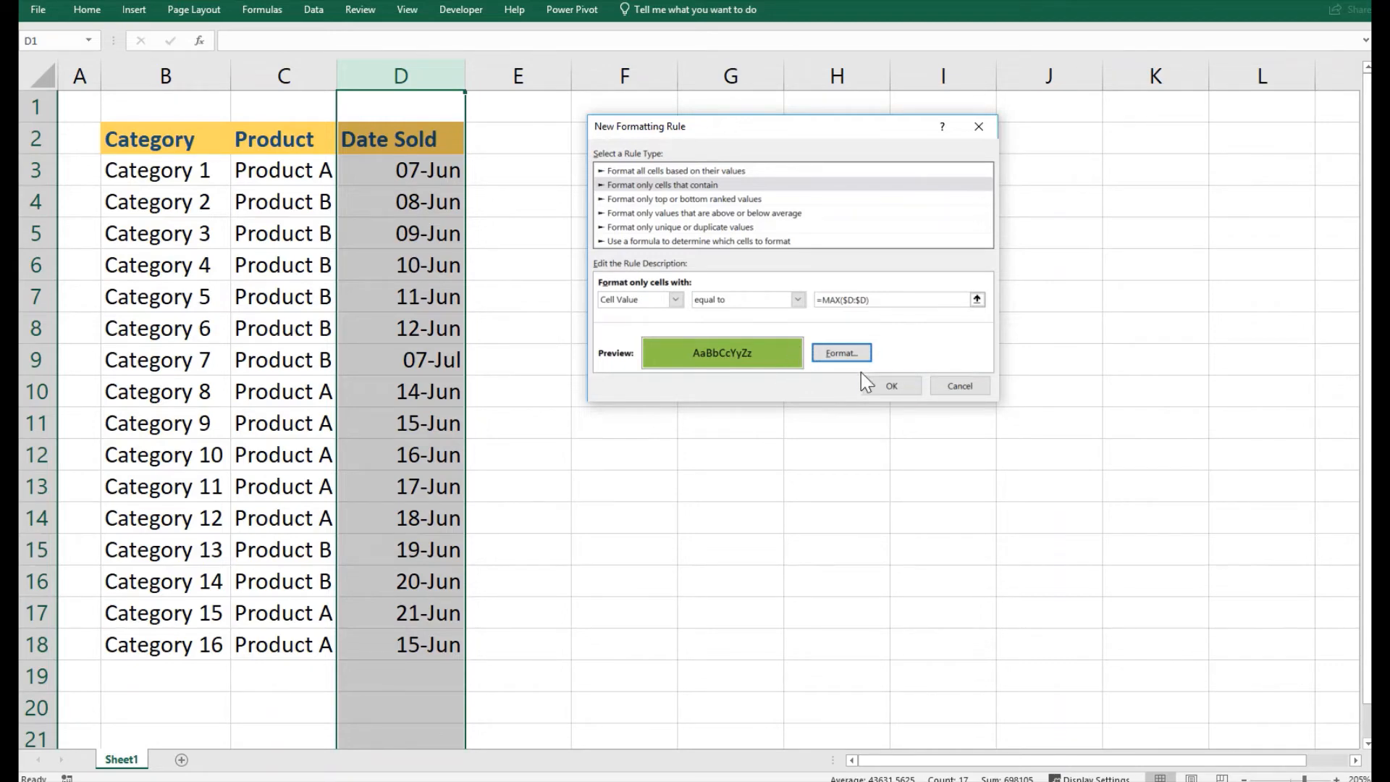
Apply the rule so 07-Jul is shaded green, then check D9's full date
click(891, 384)
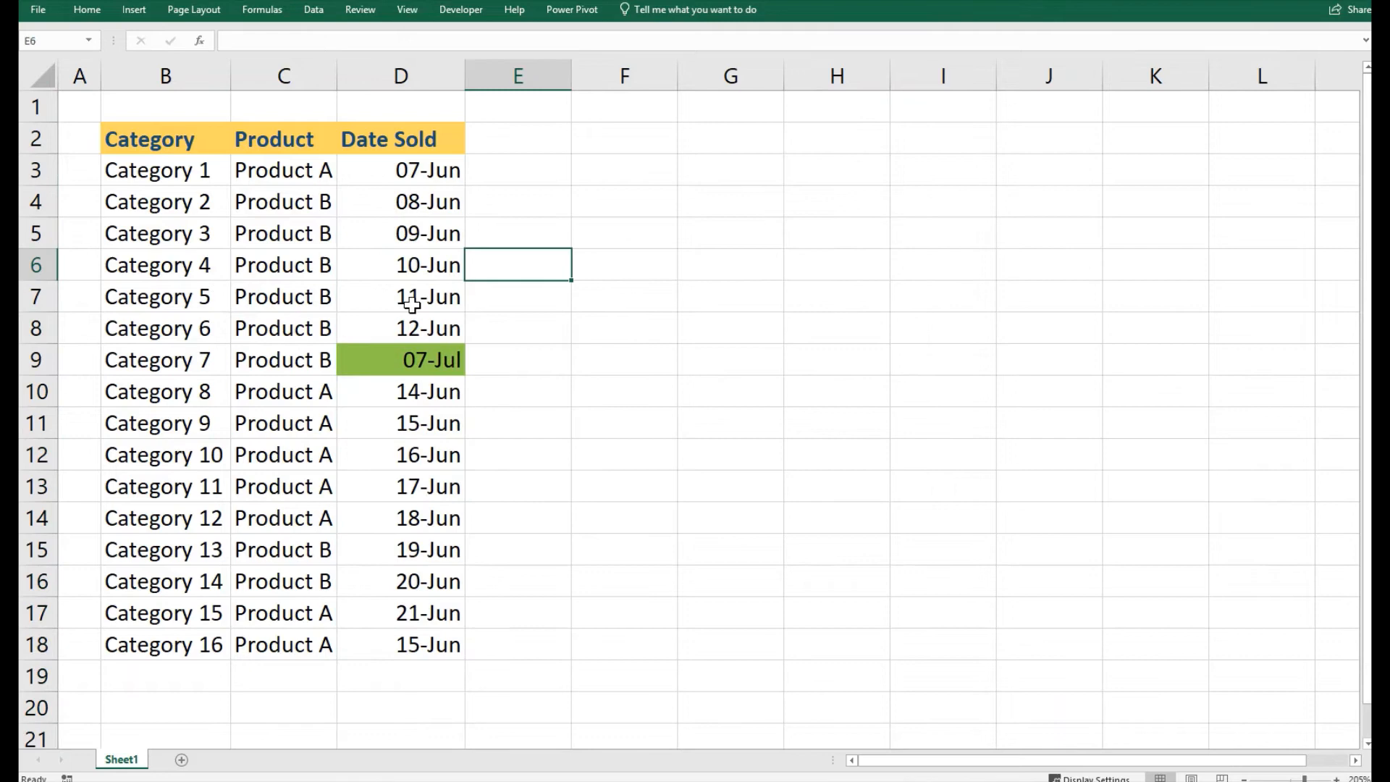
mouse_move(352, 339)
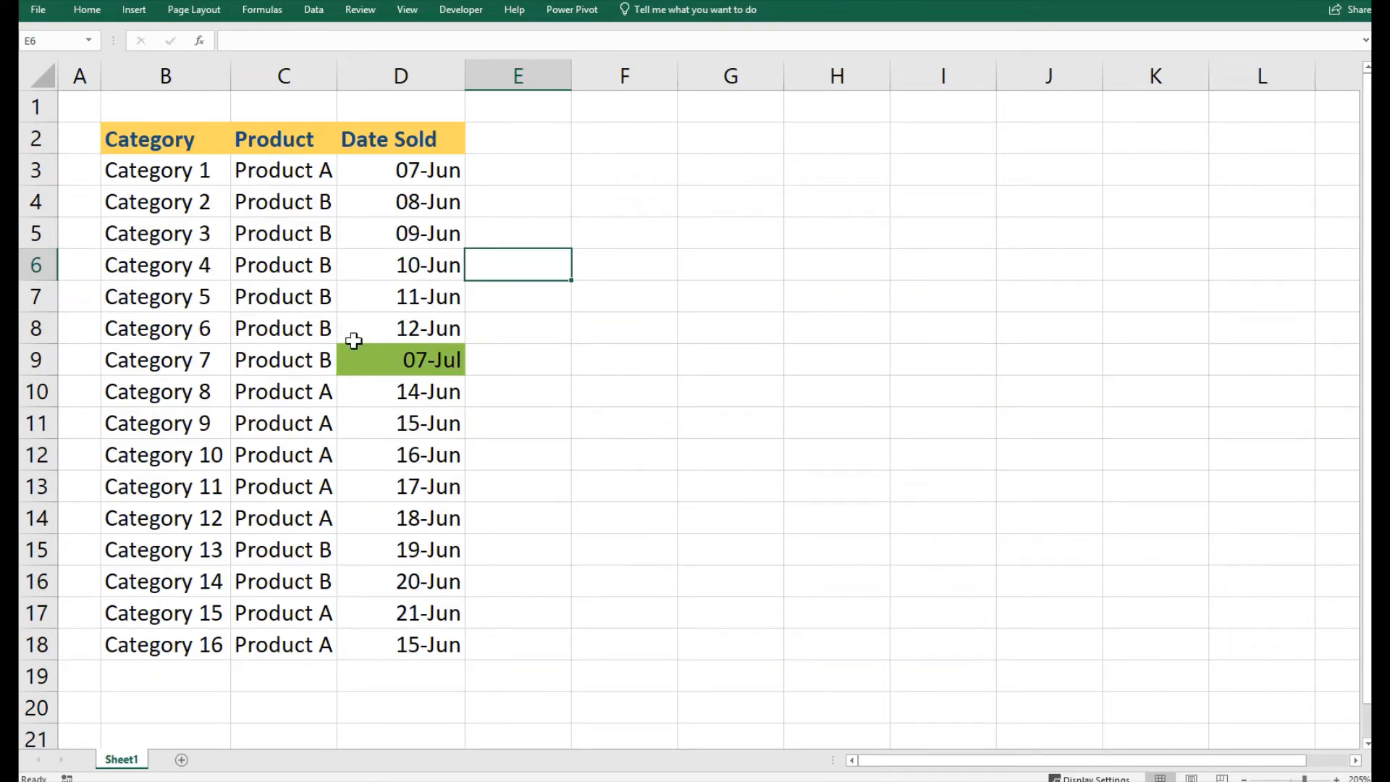
click(430, 359)
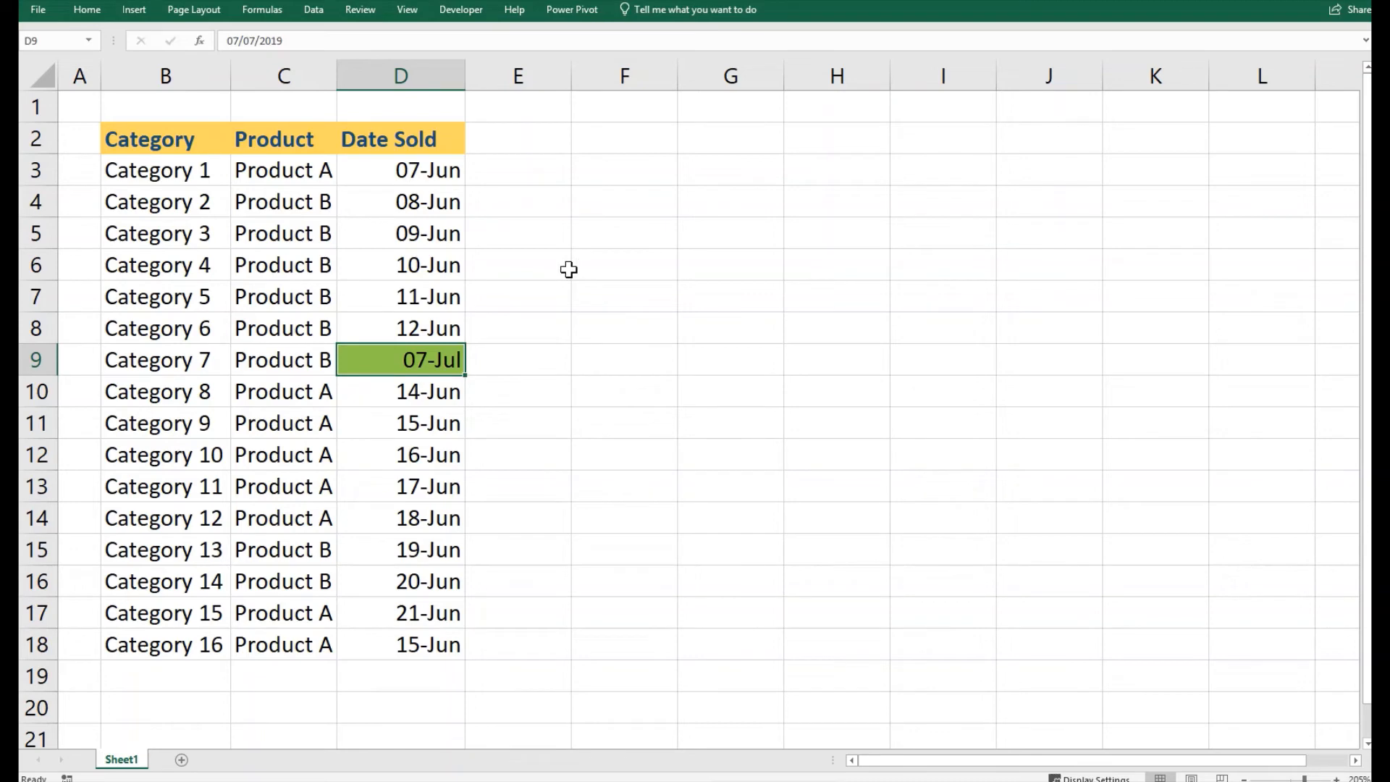
mouse_move(576, 237)
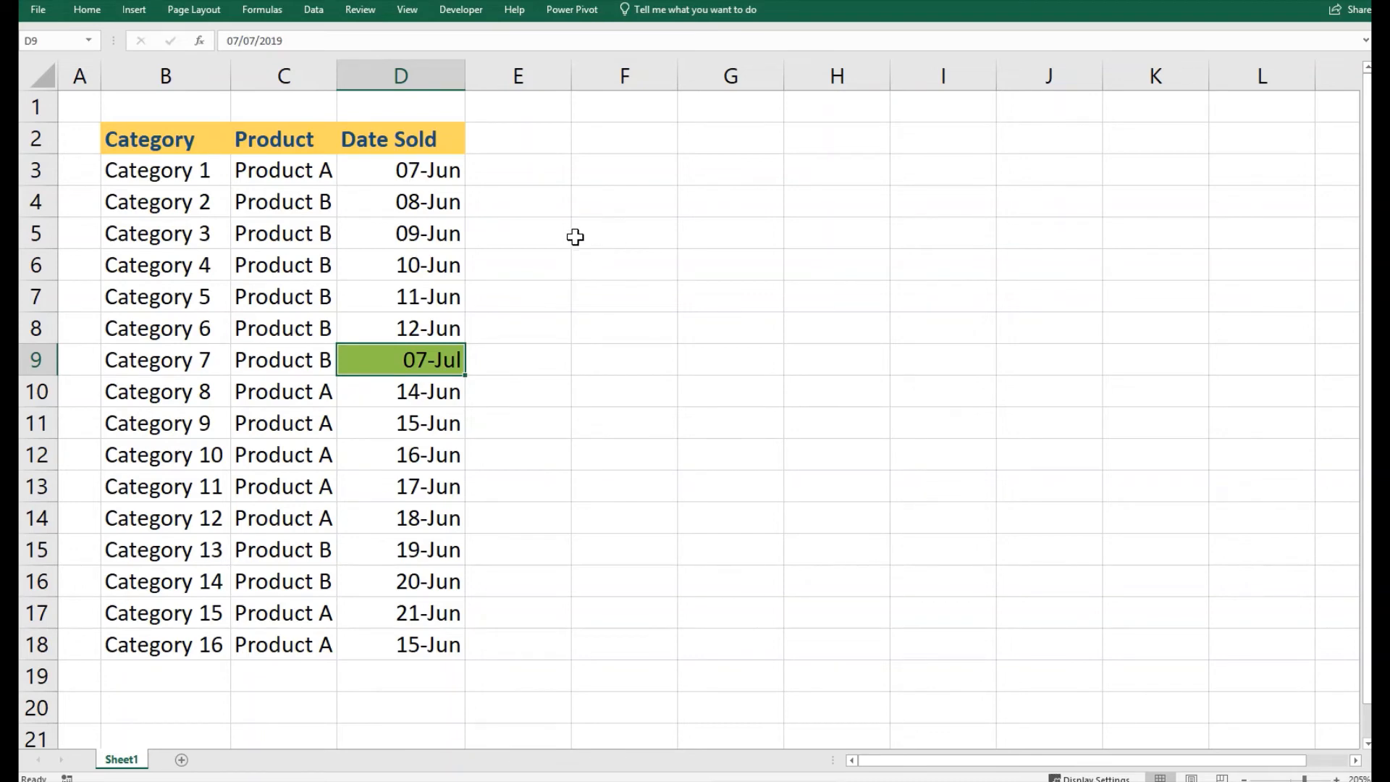
Change Category 3's date in D5 to 09/07/2019 so the green highlight moves to 09-Jul
click(399, 233)
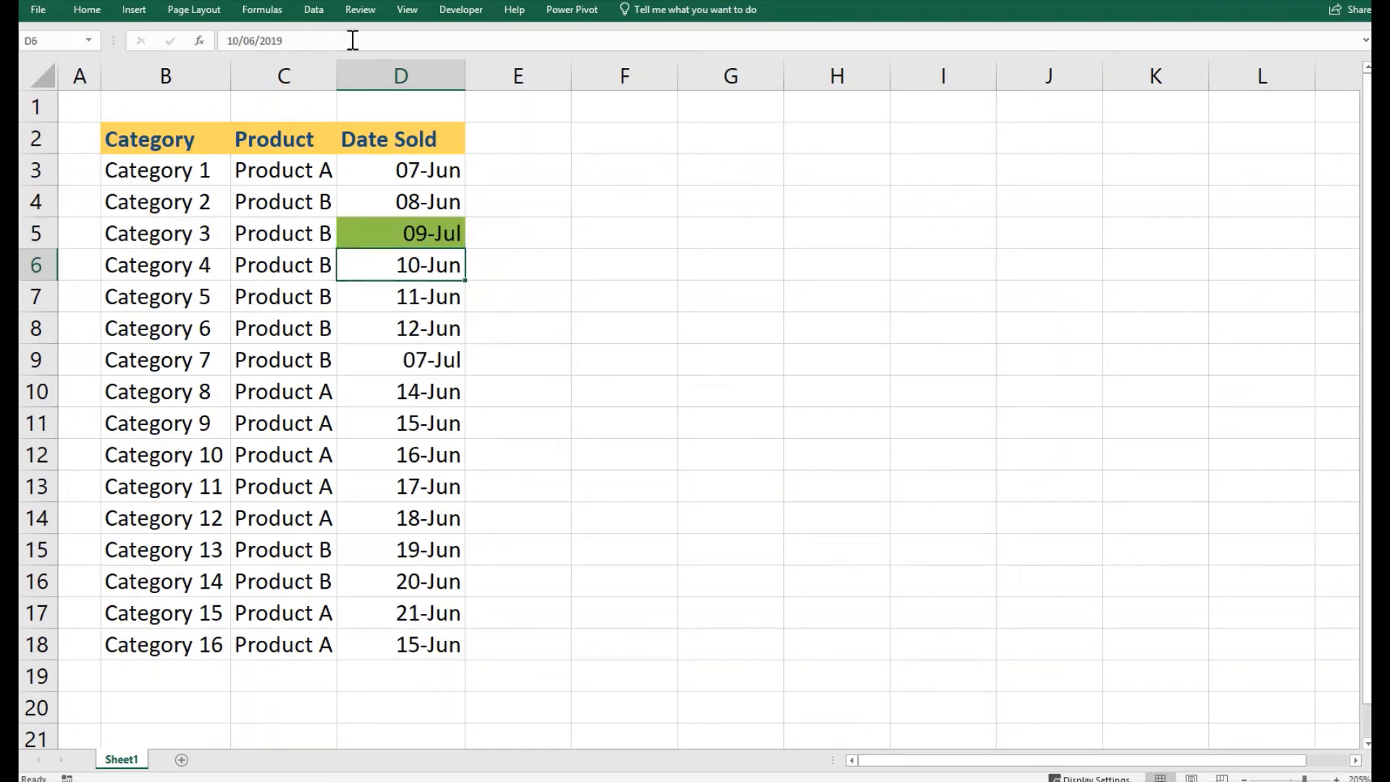
click(399, 297)
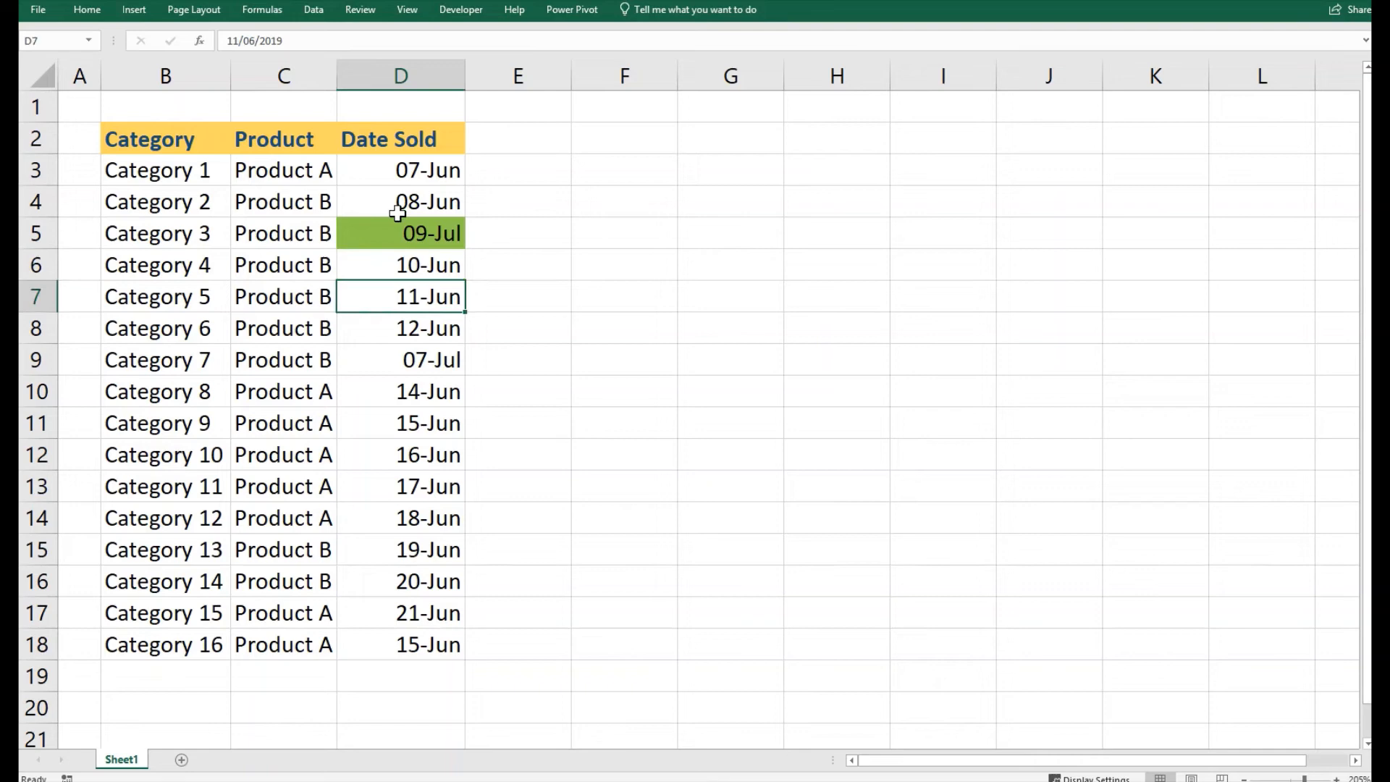
click(399, 233)
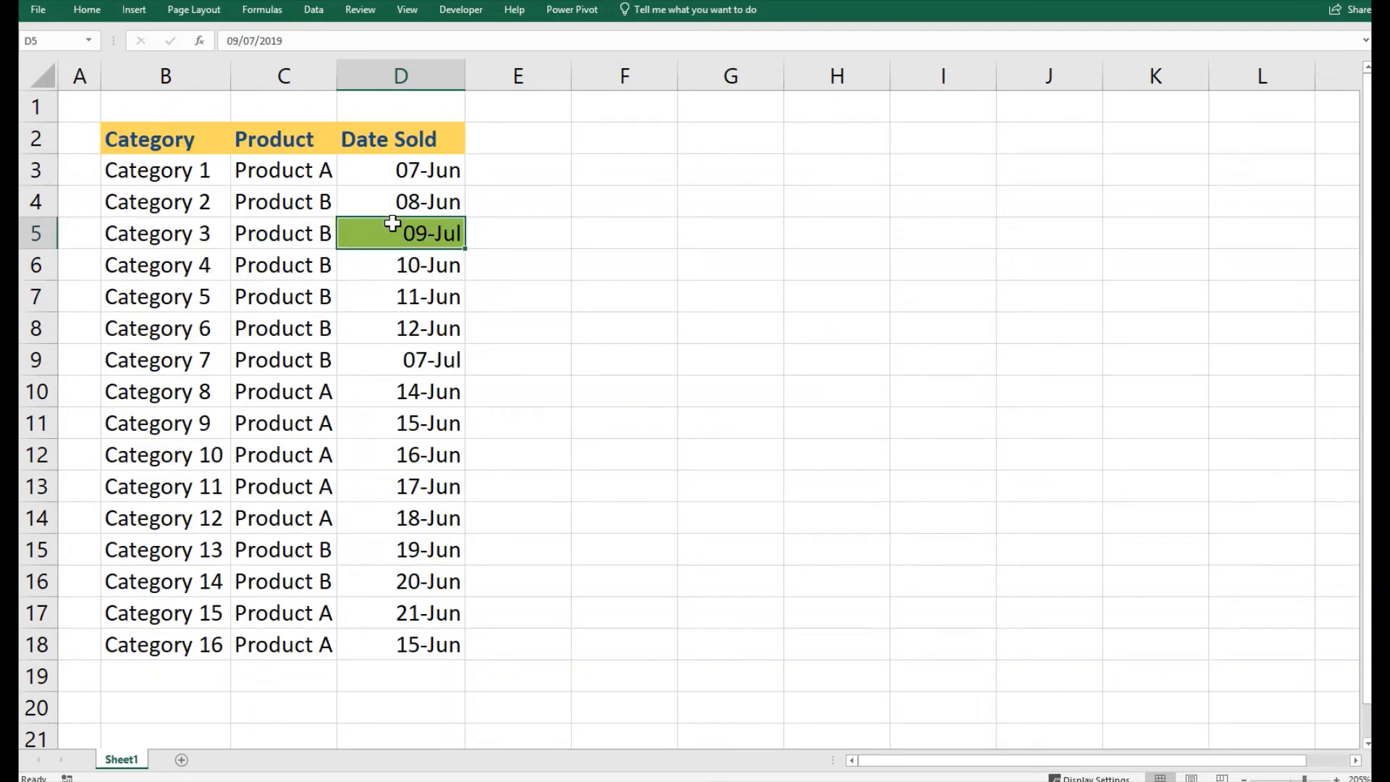